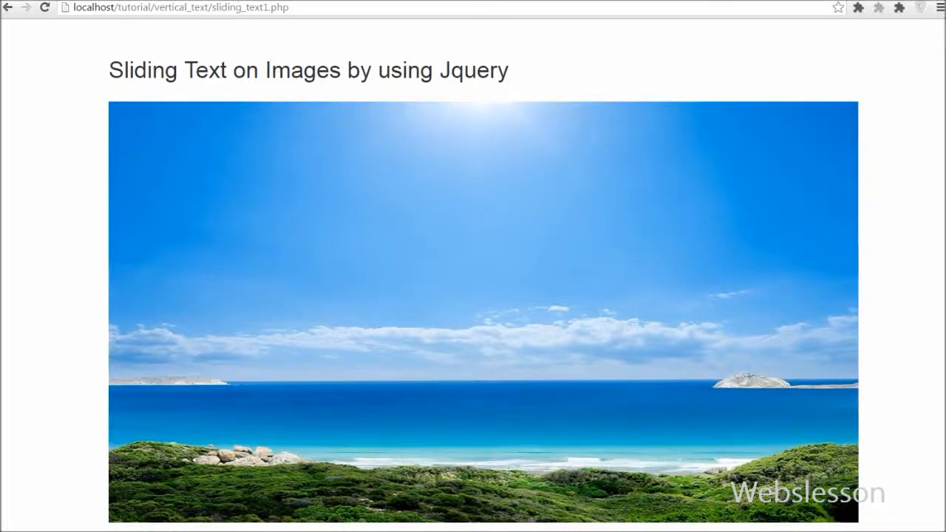
Preview the finished beach sliding-caption demo page in Chrome before editing its source.
{"action": "triple_click", "coordinate": [307, 71]}
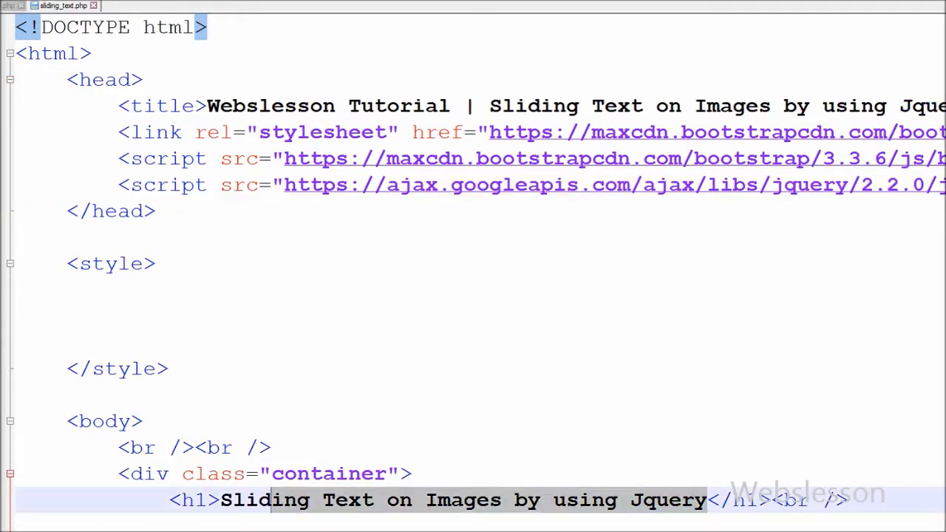
Add a <div id="back_image"> block with its closing tag below the h1 heading.
{"action": "scroll", "scroll_direction": "down", "scroll_amount": 3}
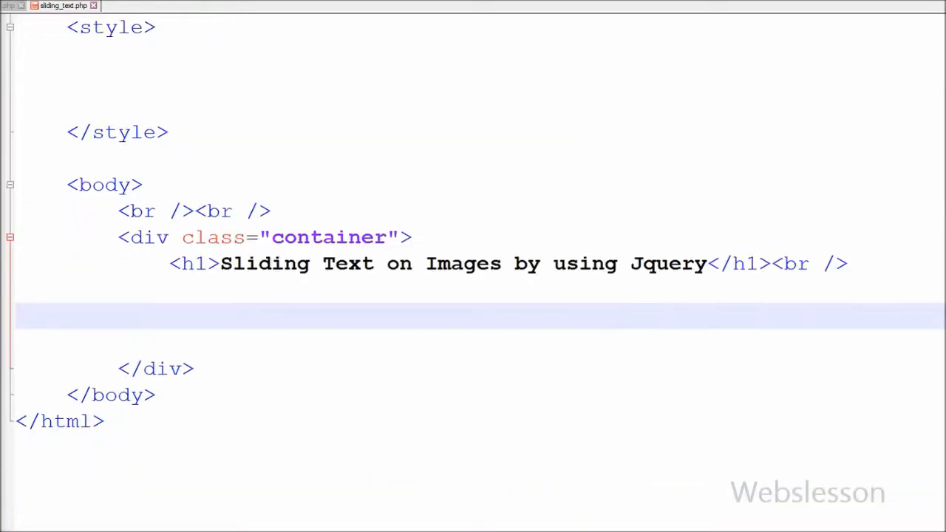
{"action": "type", "text": "<div id"}
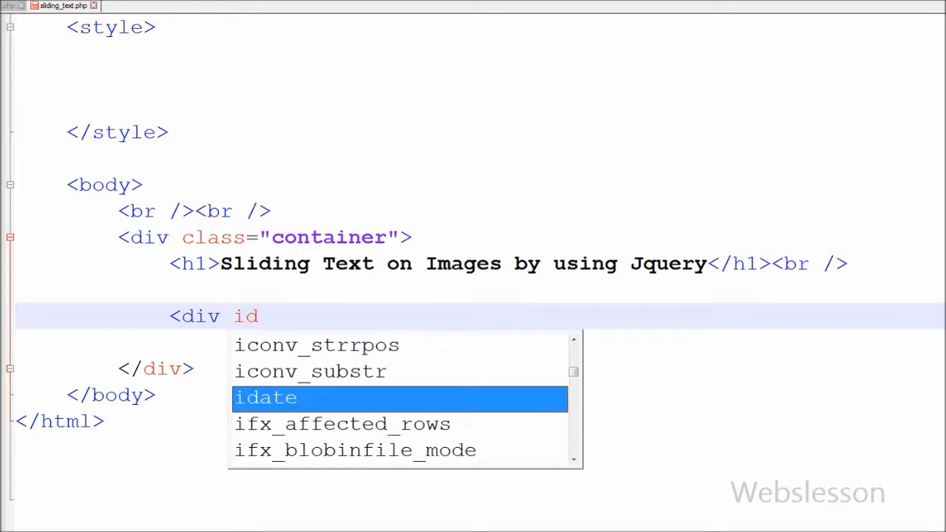
{"action": "type", "text": "=\"back"}
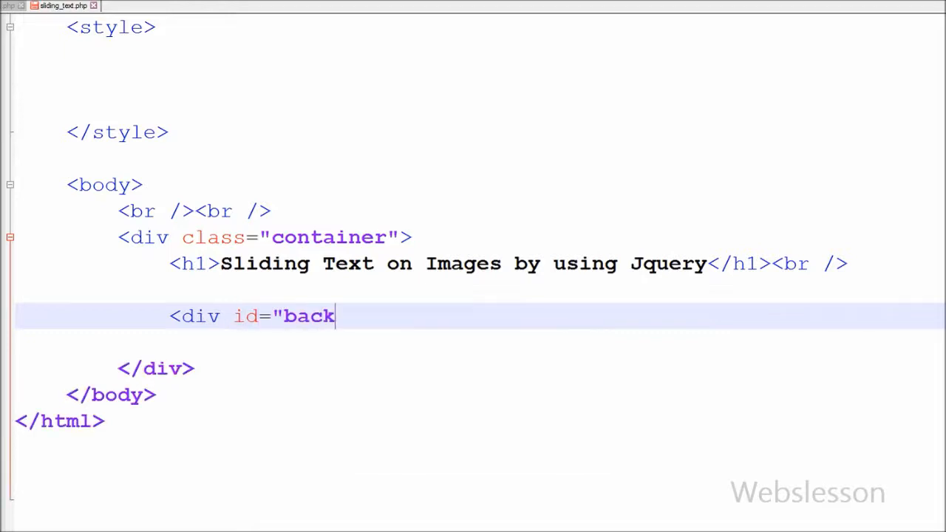
{"action": "type", "text": "_image\">"}
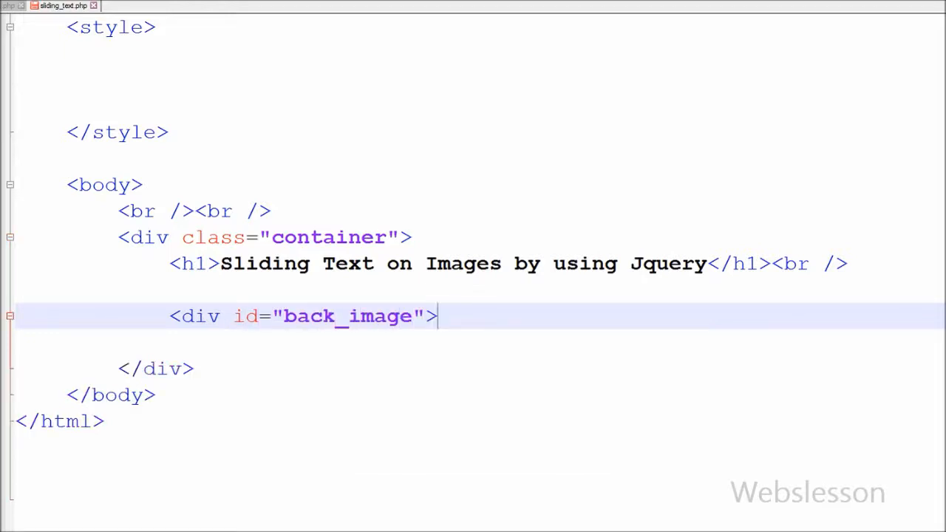
{"action": "type", "text": "</div>"}
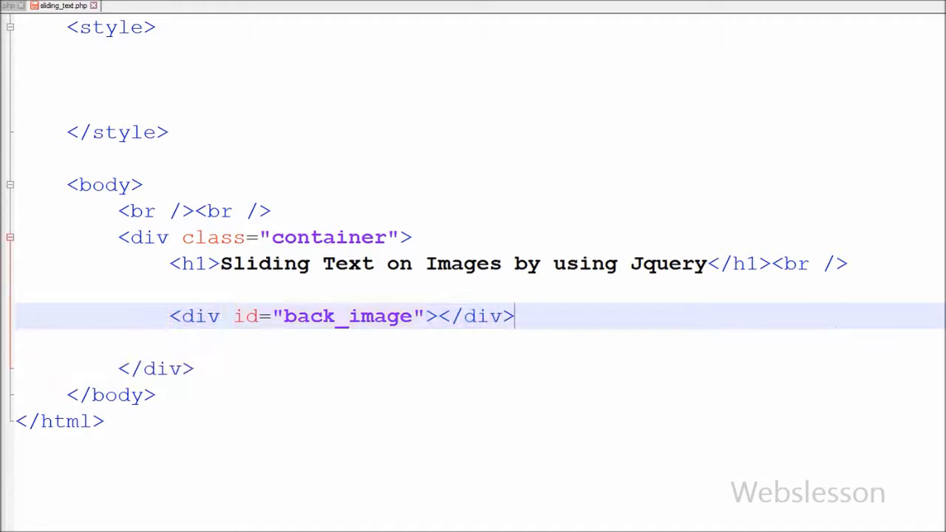
Nest a <div id="vertical_text"> reading Natural Beach inside the back_image block.
{"action": "type", "text": "<"}
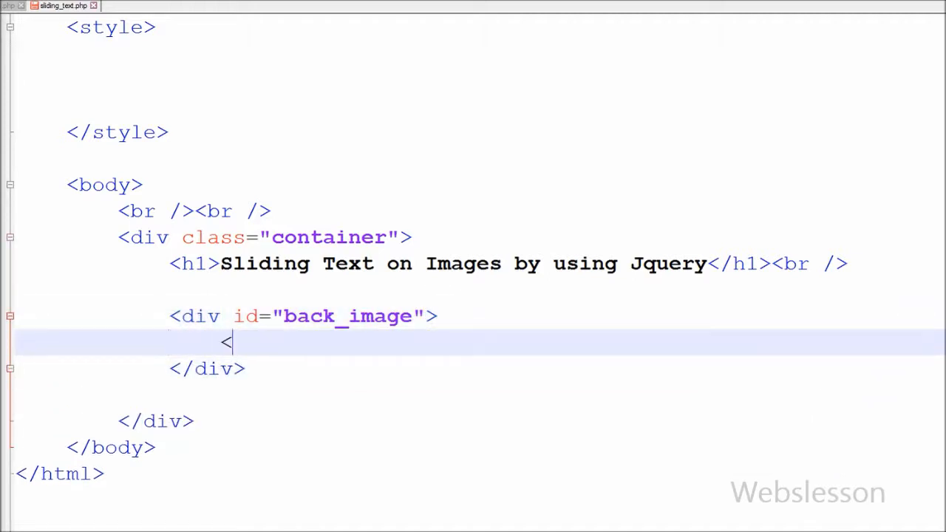
{"action": "type", "text": "div id=\"vetr"}
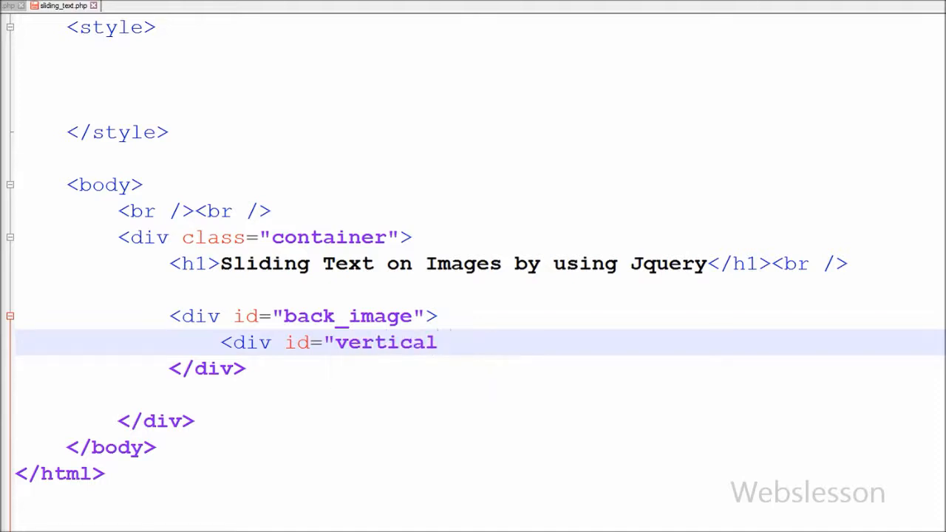
{"action": "type", "text": "_text\">Natural Beach"}
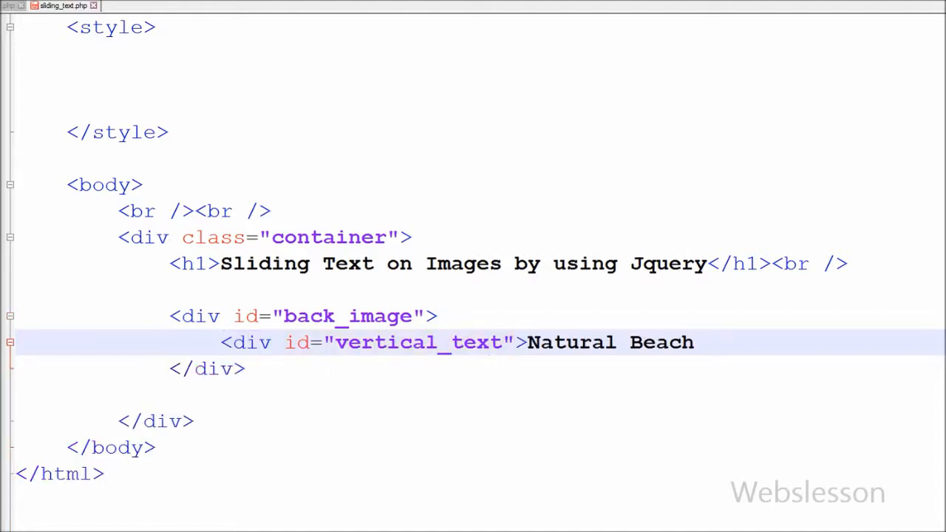
{"action": "type", "text": "</div>"}
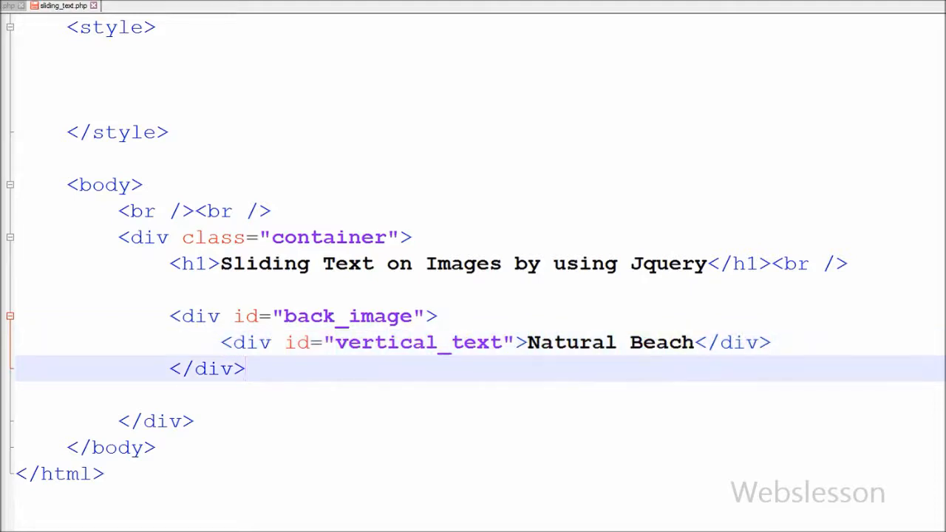
Write a #back_image rule setting background:url("beach.jpg"), matching the image file in the folder.
{"action": "scroll", "scroll_direction": "up", "scroll_amount": 3}
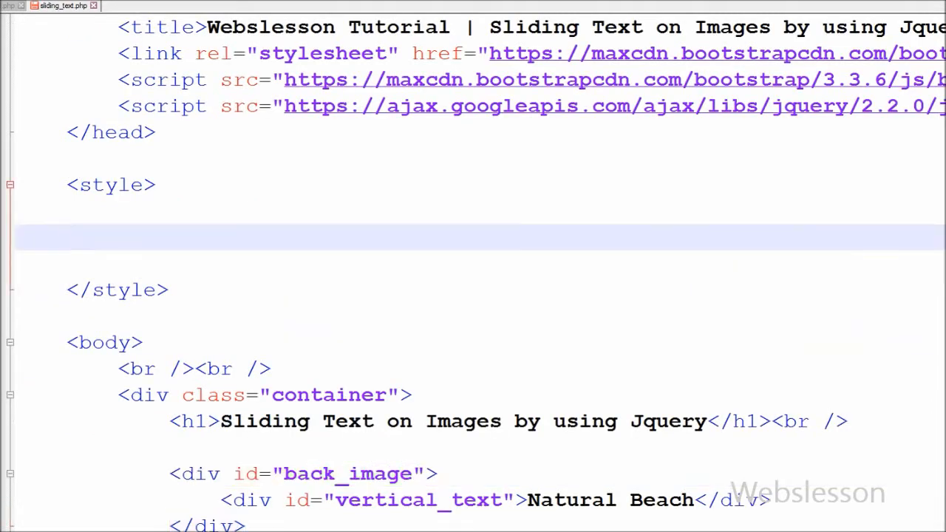
{"action": "type", "text": "#back_image"}
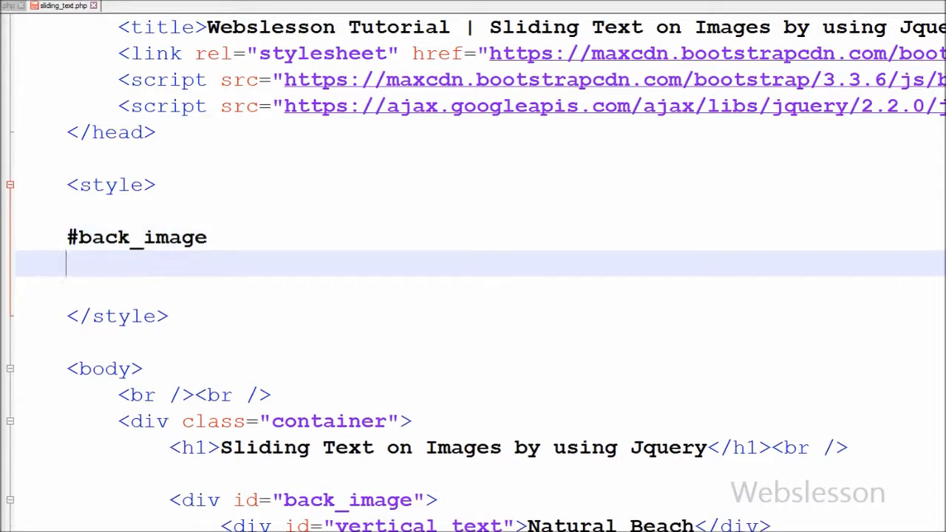
{"action": "type", "text": "{"}
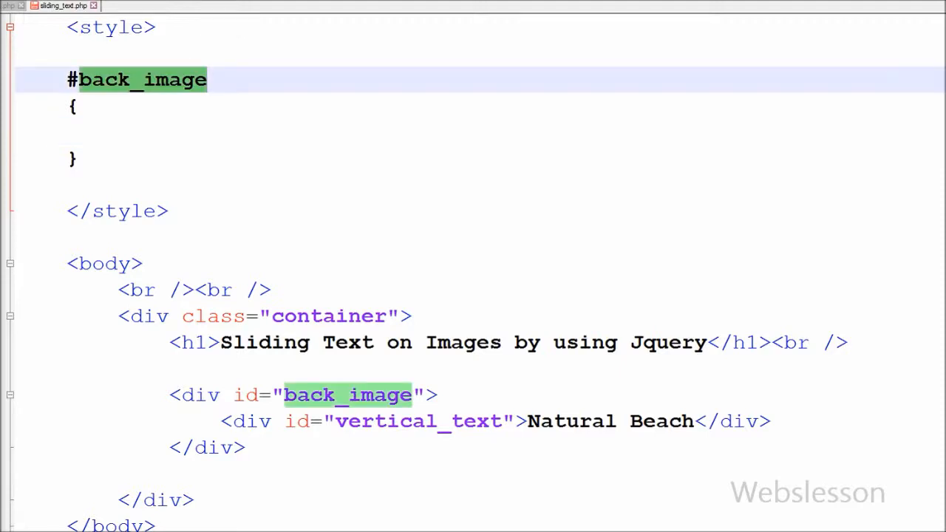
{"action": "type", "text": "background"}
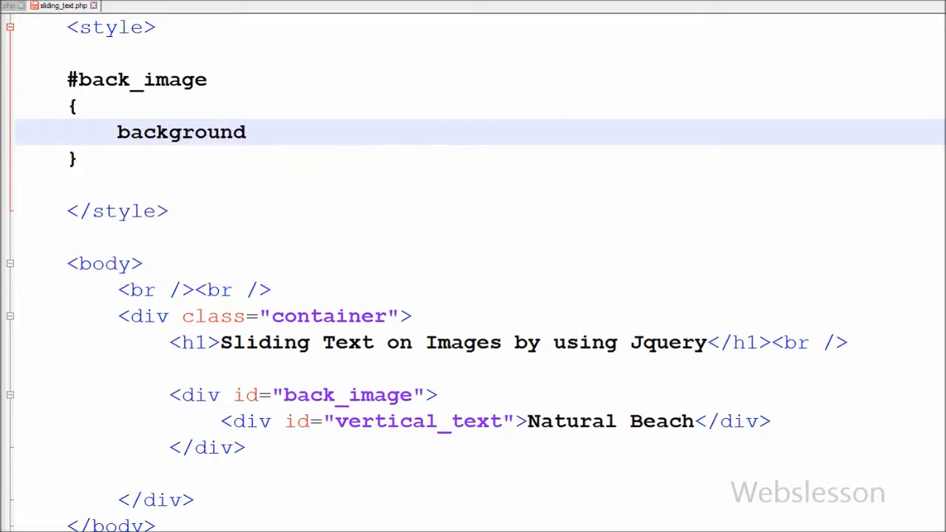
{"action": "type", "text": ":url()"}
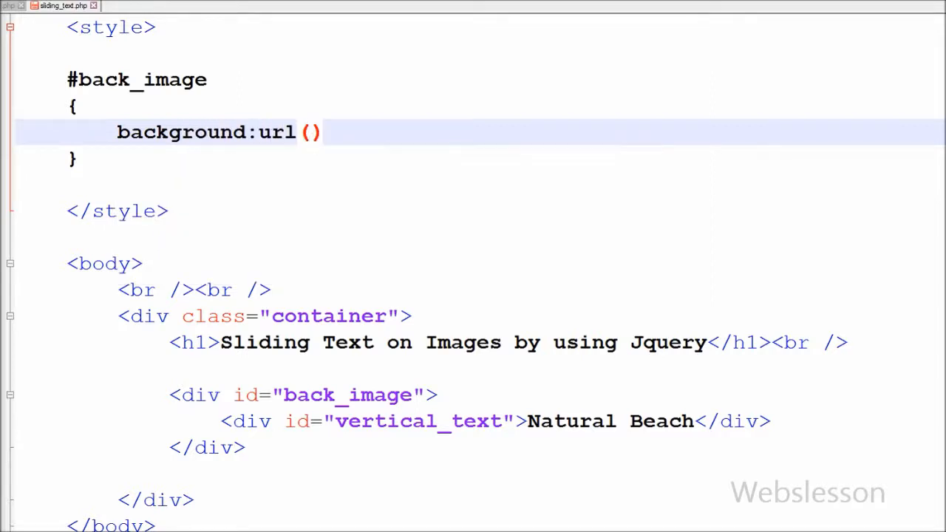
{"action": "type", "text": "\"beach\""}
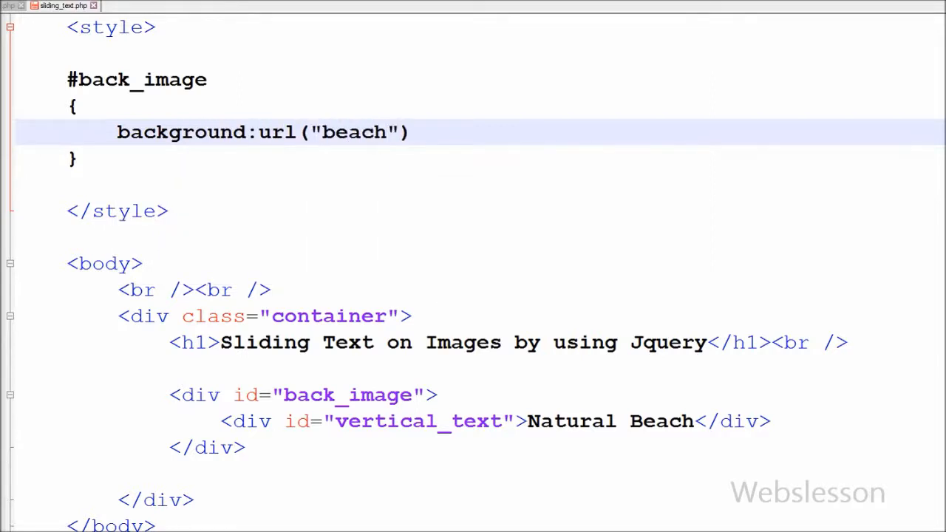
{"action": "type", "text": ".jp"}
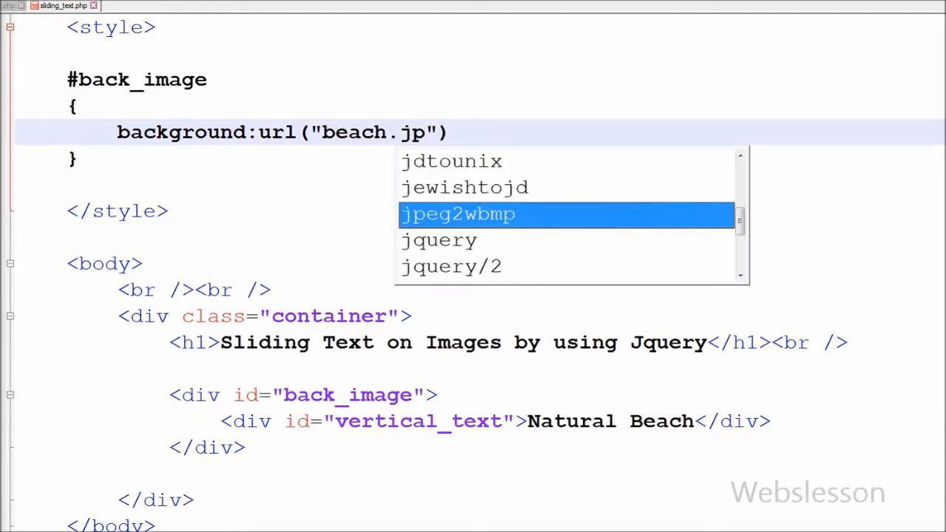
{"action": "type", "text": "g"}
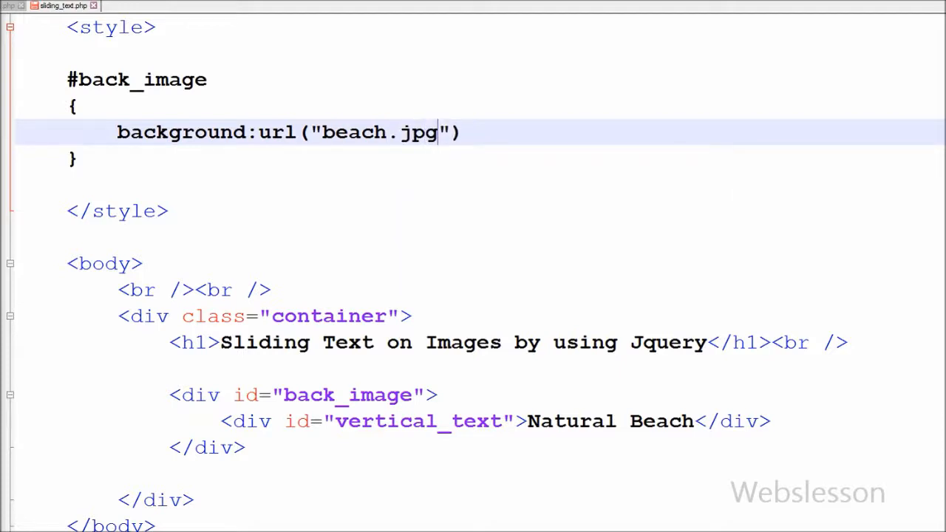
{"action": "type", "text": ";"}
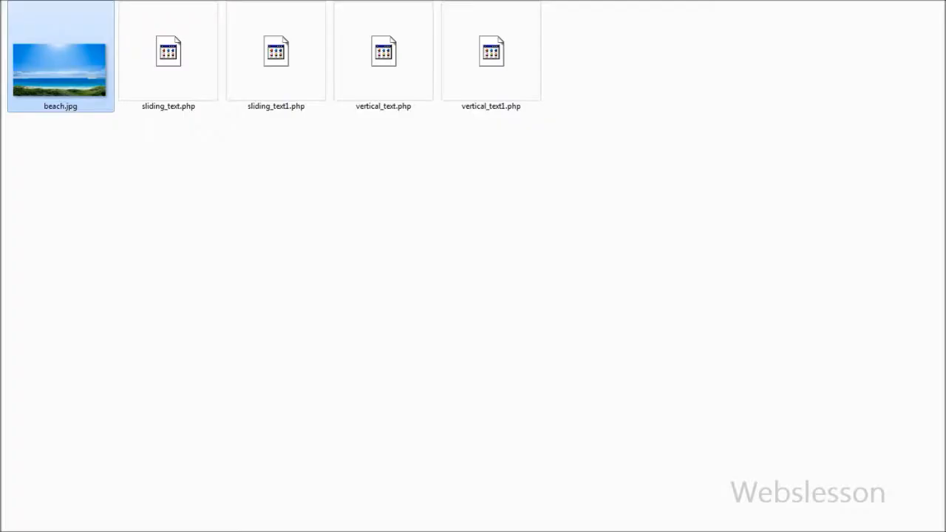
{"action": "double_click", "coordinate": [169, 50]}
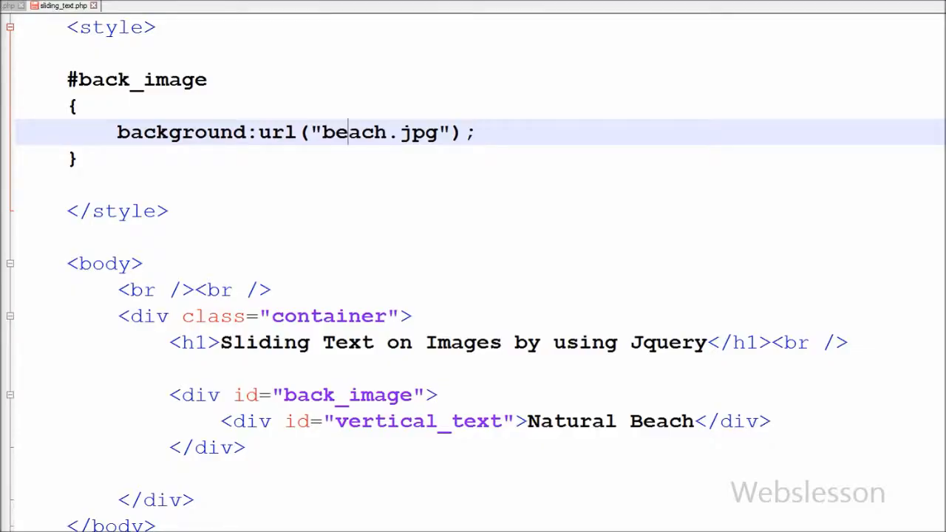
Give #back_image width:1170px and height:657px.
{"action": "key", "text": "Return"}
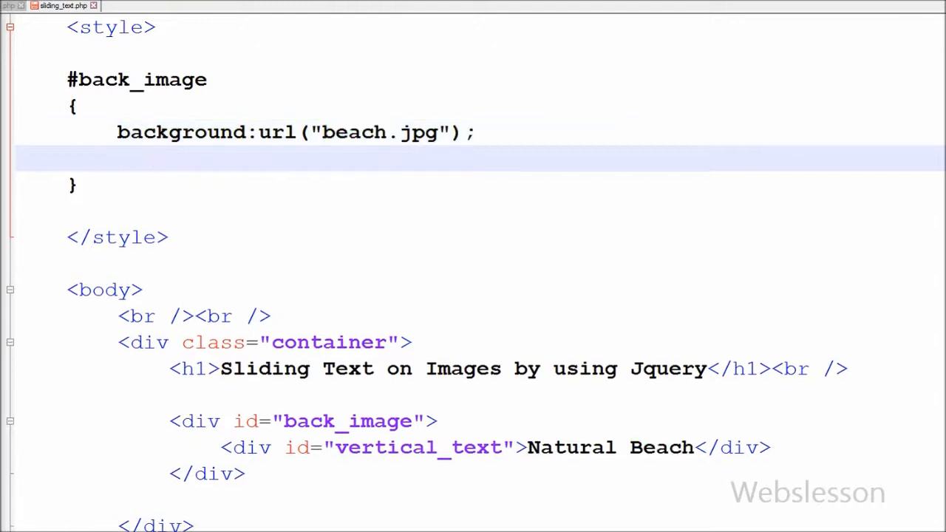
{"action": "type", "text": "width"}
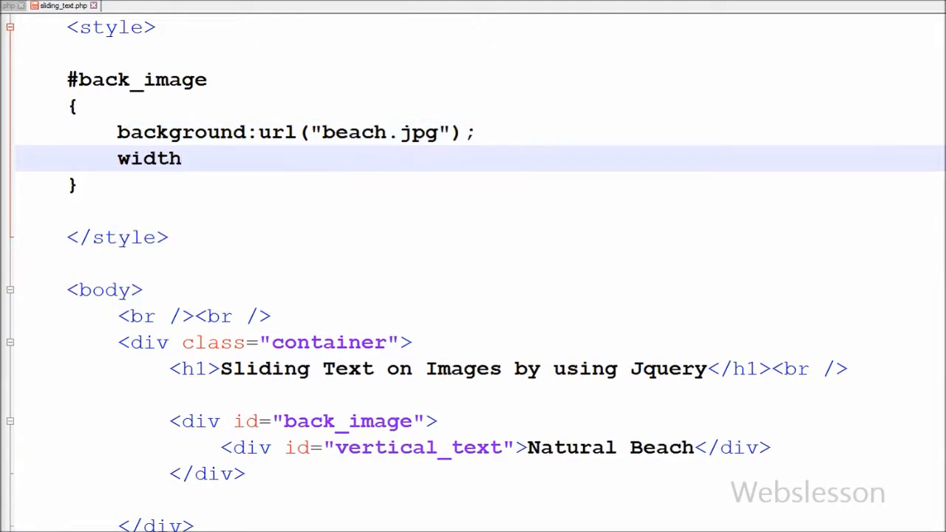
{"action": "type", "text": ":1170"}
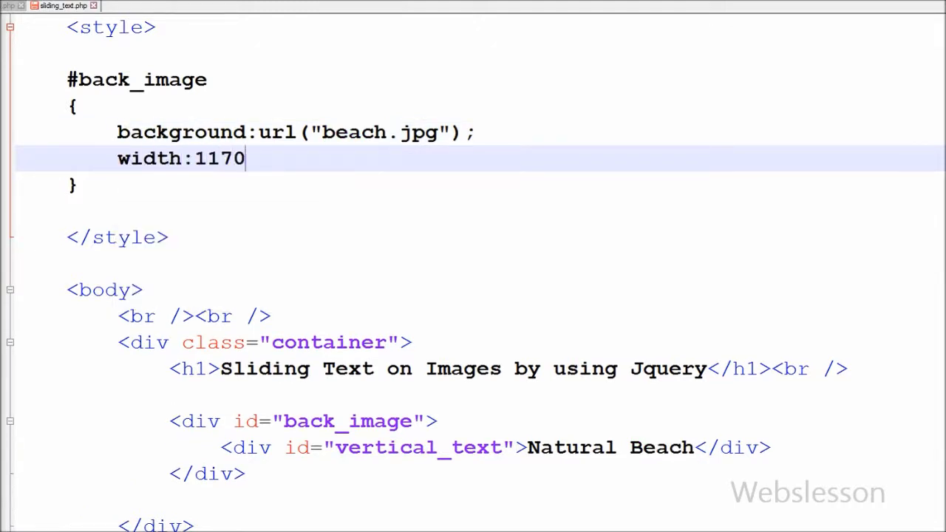
{"action": "type", "text": "px;"}
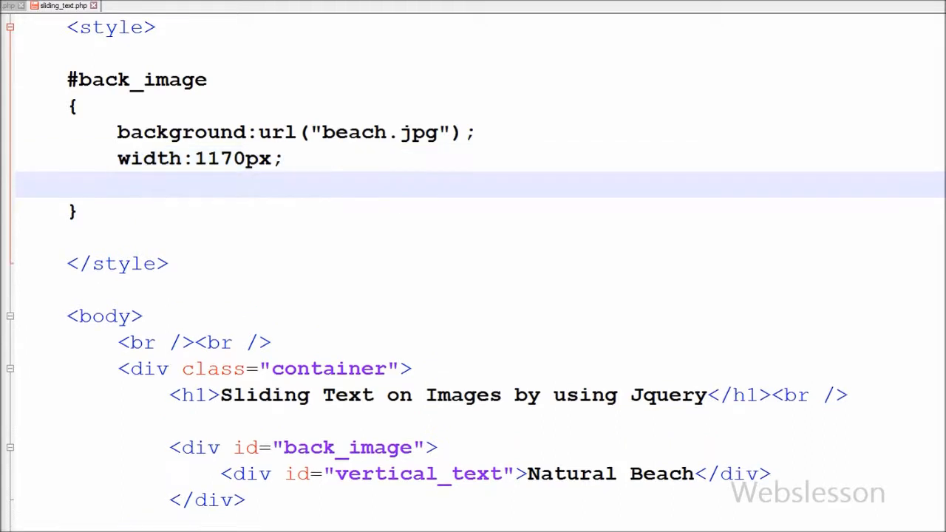
{"action": "type", "text": "height:65"}
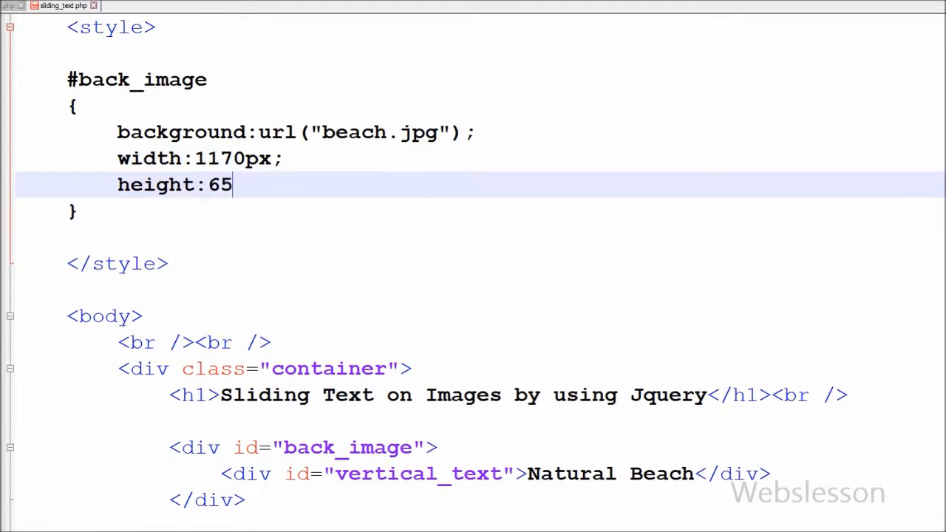
{"action": "type", "text": "7px;"}
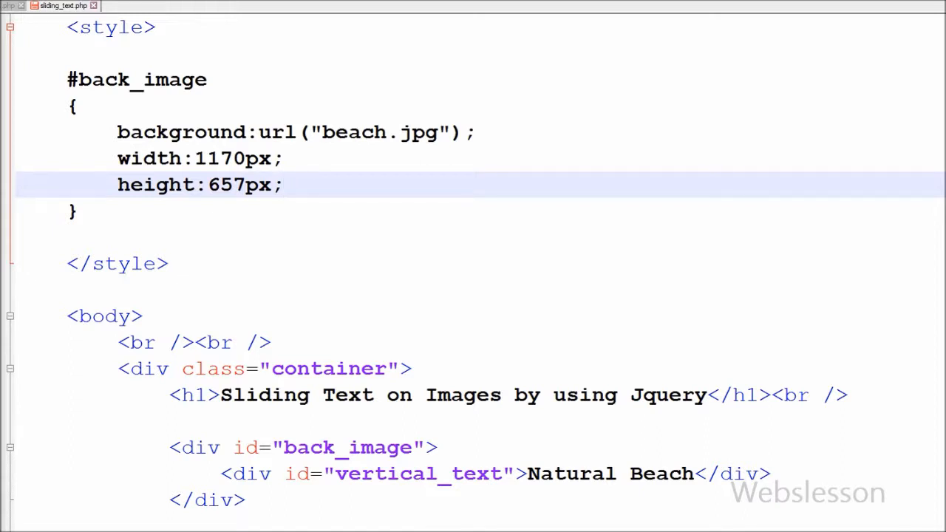
Add position:relative to #back_image and leave a blank line after the rule.
{"action": "key", "text": "Return"}
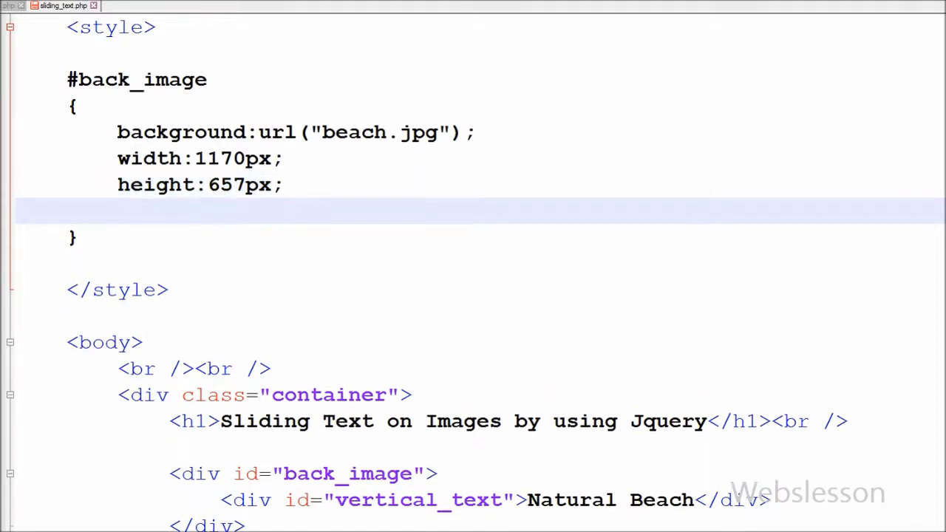
{"action": "type", "text": "position"}
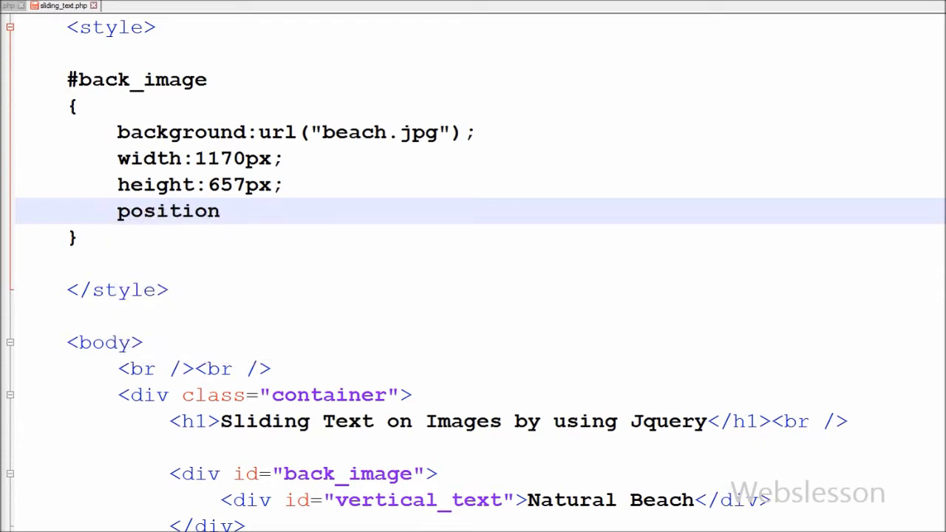
{"action": "type", "text": ":relat"}
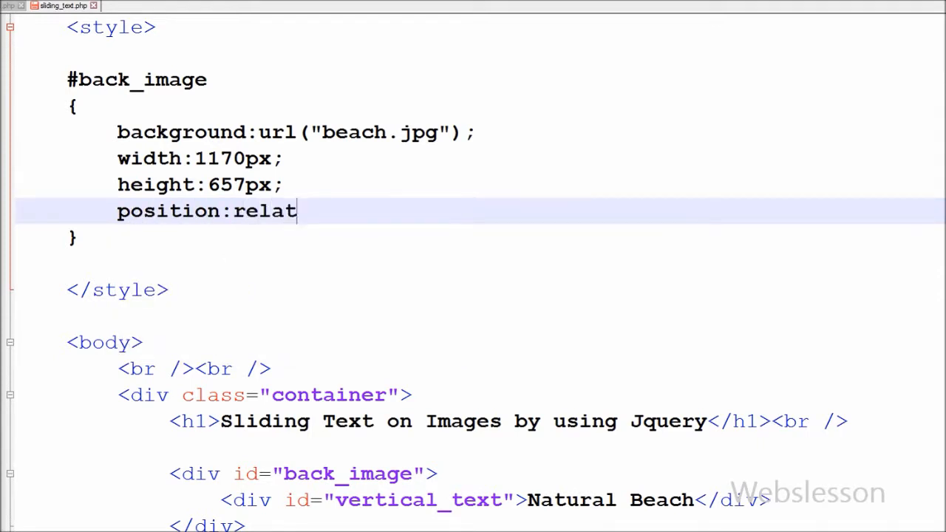
{"action": "type", "text": "ive;"}
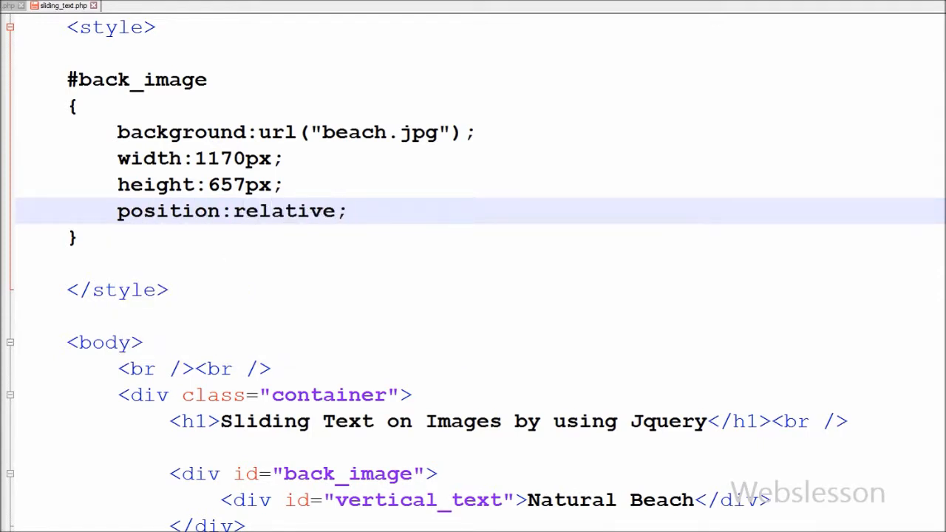
{"action": "double_click", "coordinate": [168, 210]}
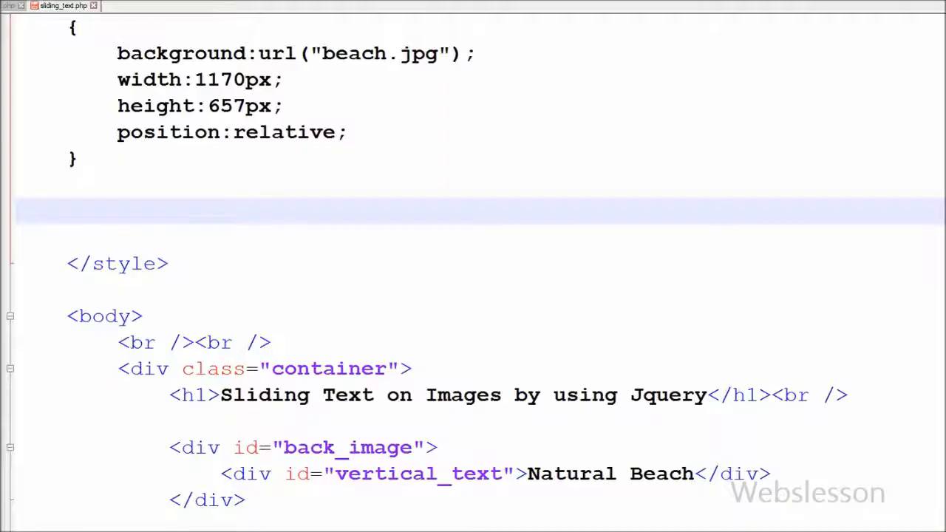
Start a #vertical_text rule with position:absolute.
{"action": "type", "text": "#"}
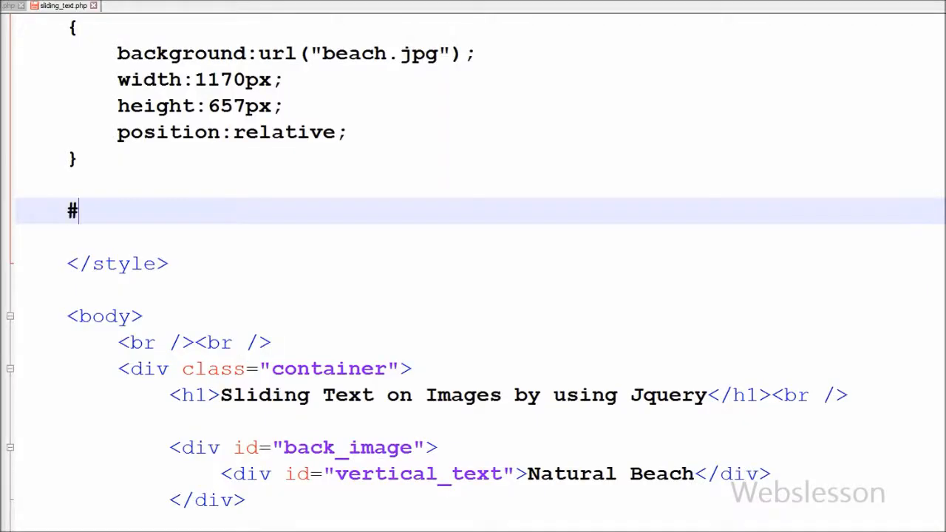
{"action": "type", "text": "vertical_text"}
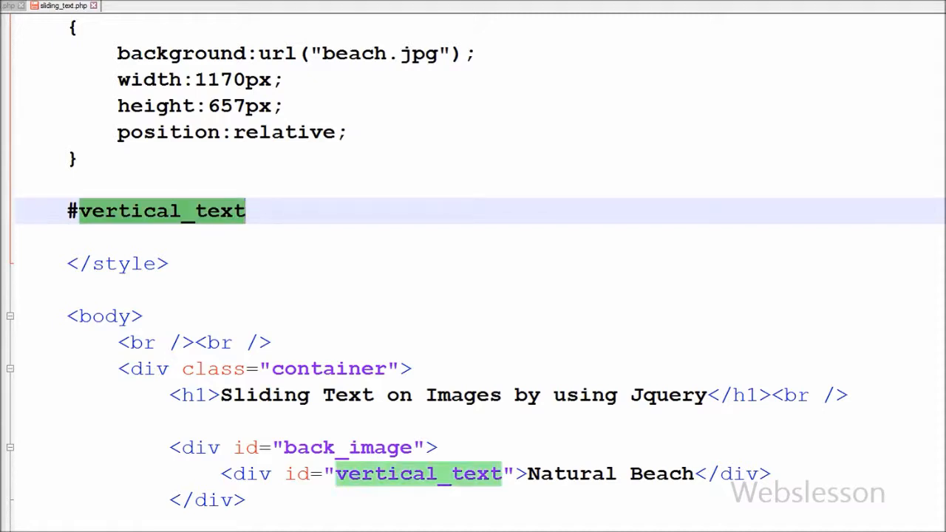
{"action": "scroll", "scroll_direction": "down", "scroll_amount": 3}
{"action": "type", "text": "{"}
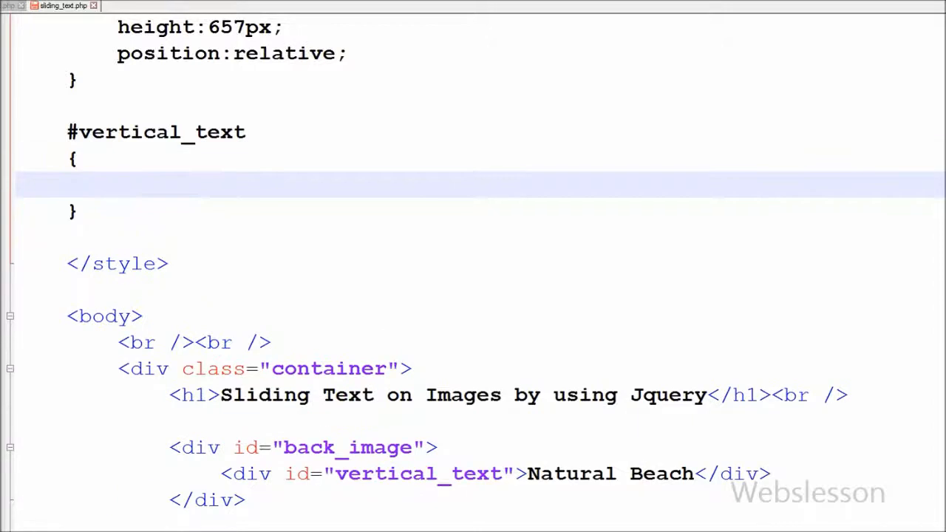
{"action": "type", "text": "position:abso"}
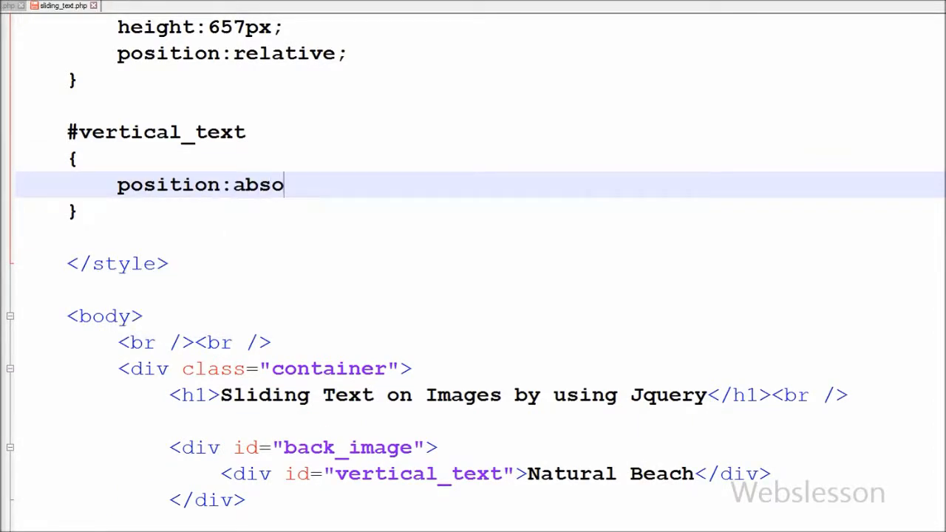
{"action": "type", "text": "lute;"}
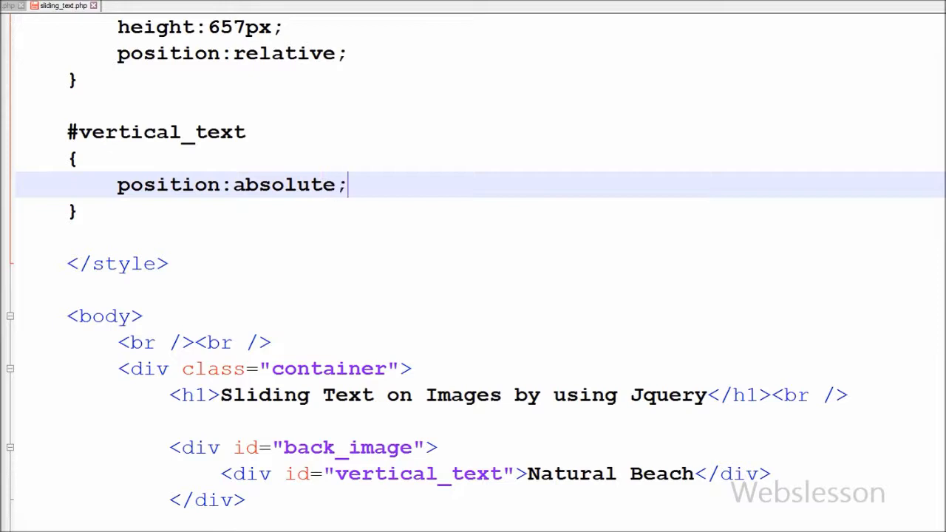
{"action": "double_click", "coordinate": [284, 185]}
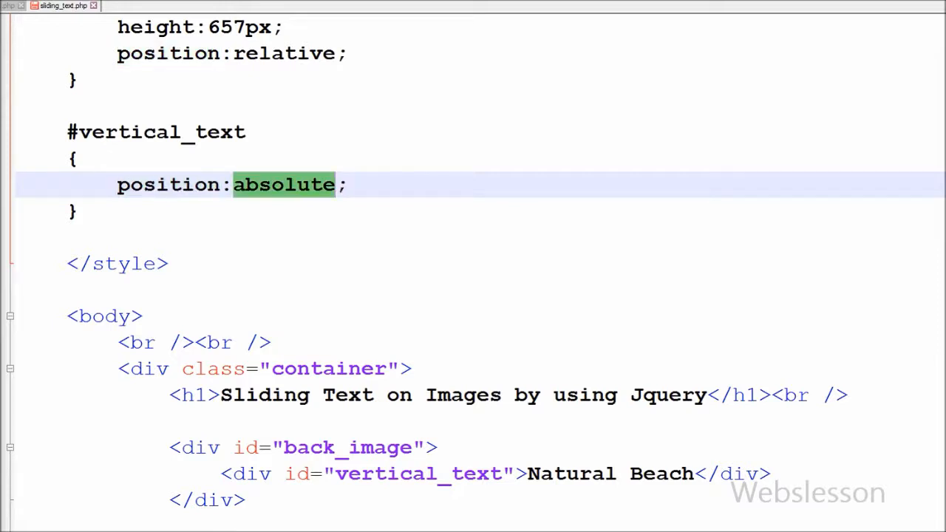
Add width:1170px to #vertical_text, matching the back_image width.
{"action": "scroll", "scroll_direction": "up", "scroll_amount": 3}
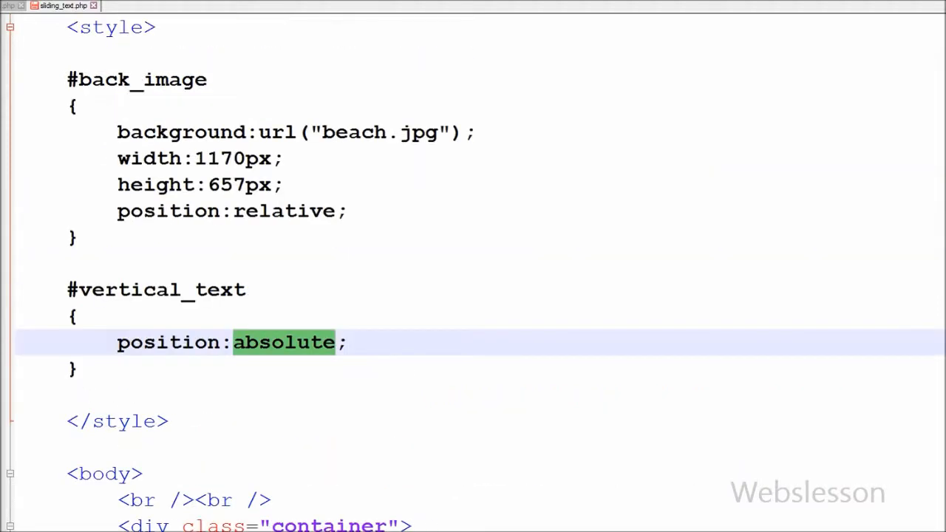
{"action": "double_click", "coordinate": [136, 80]}
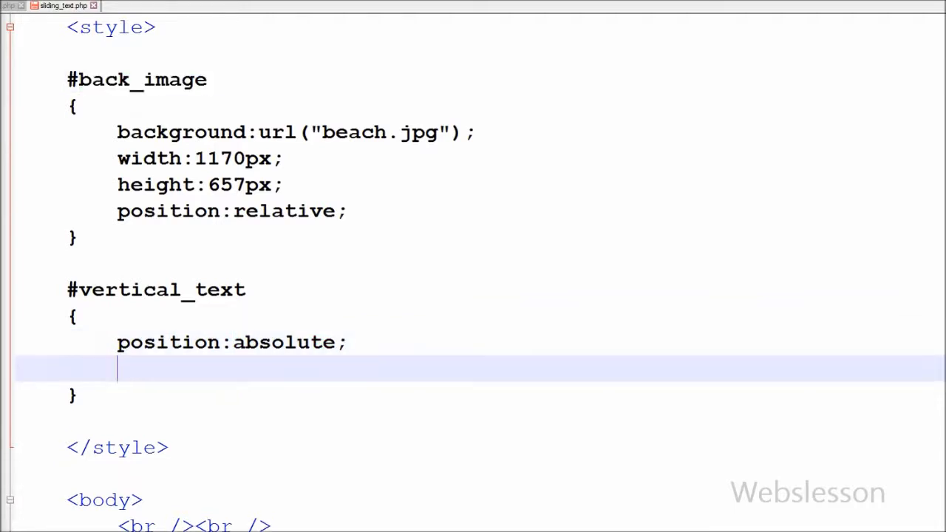
{"action": "type", "text": "width:"}
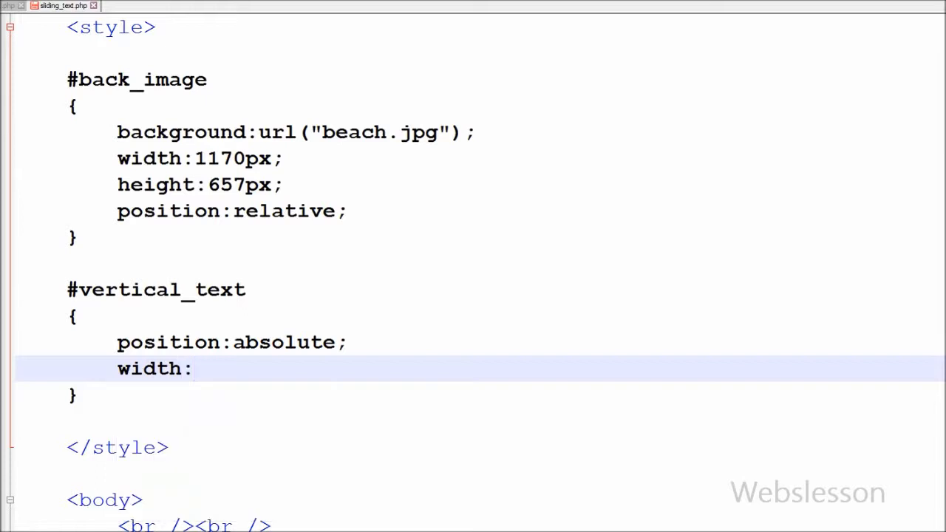
{"action": "type", "text": "1170px;"}
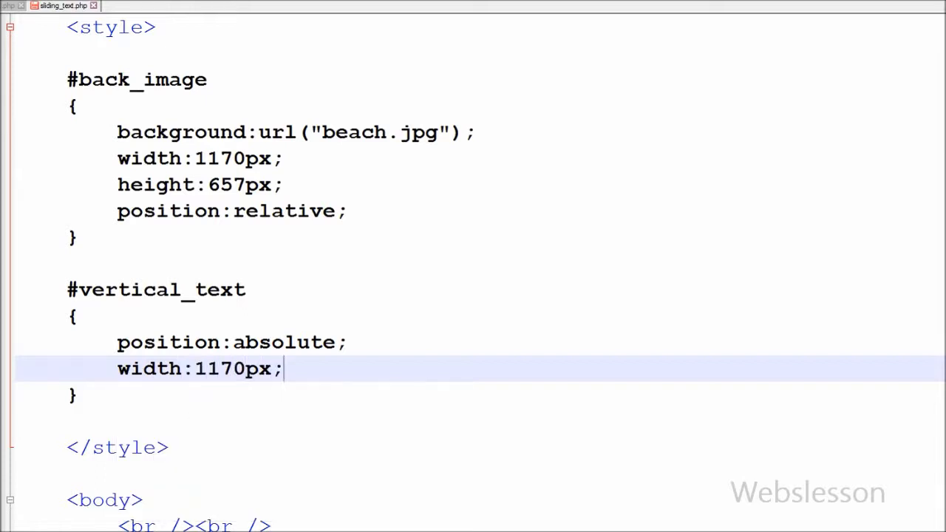
{"action": "double_click", "coordinate": [234, 370]}
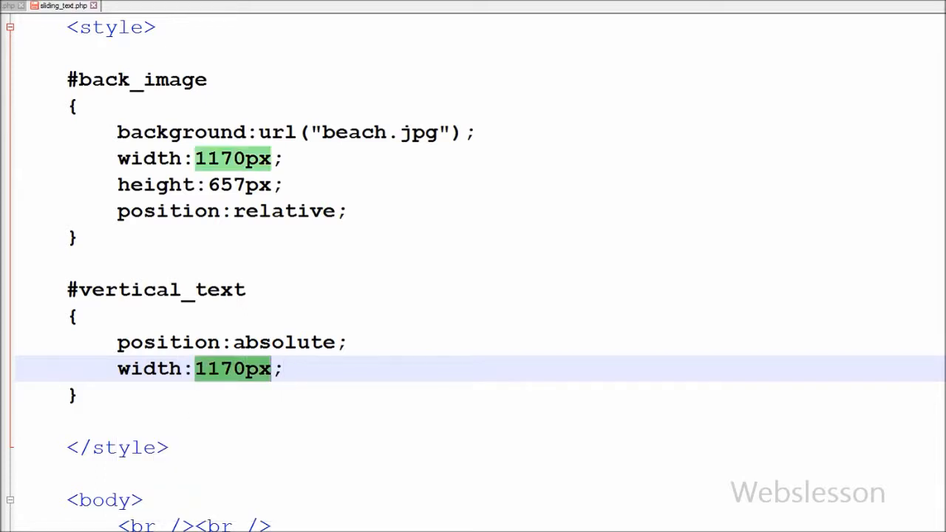
{"action": "left_click", "coordinate": [222, 343]}
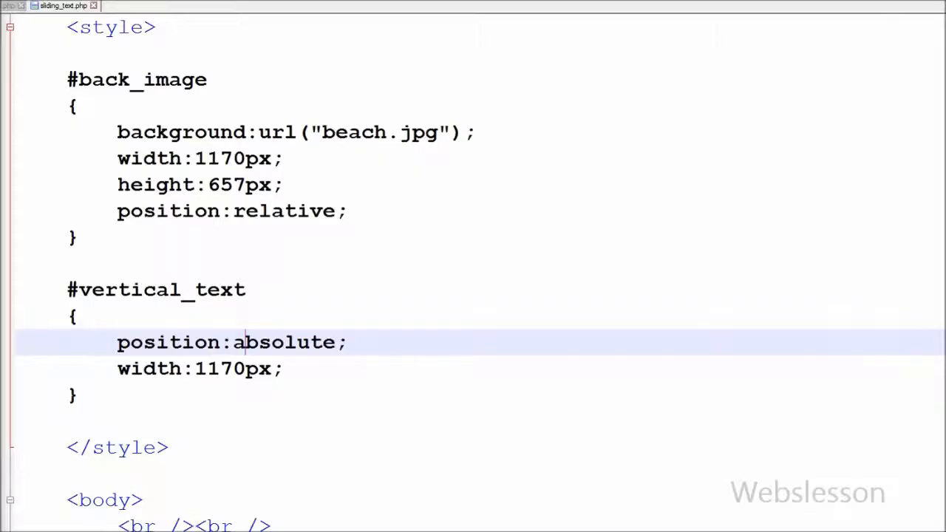
{"action": "left_click", "coordinate": [199, 368]}
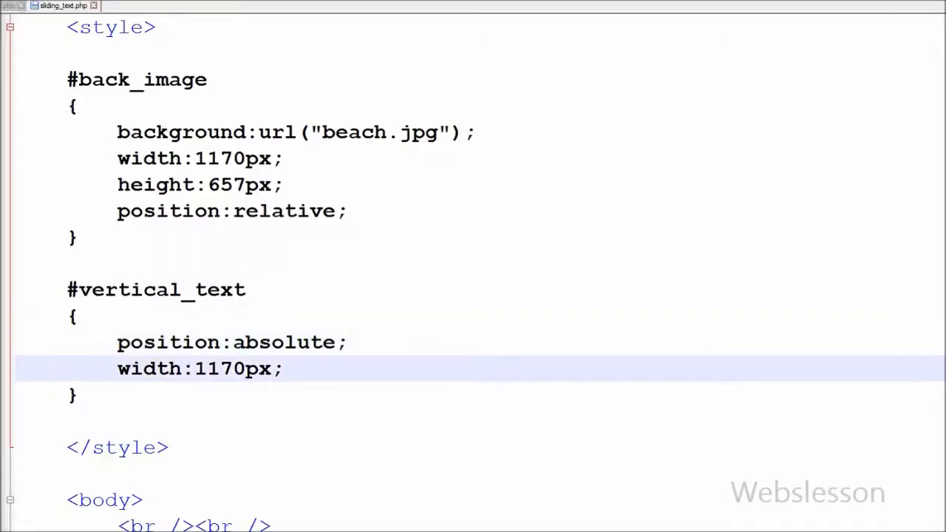
Anchor the caption with bottom:0 in the #vertical_text rule.
{"action": "type", "text": "bott"}
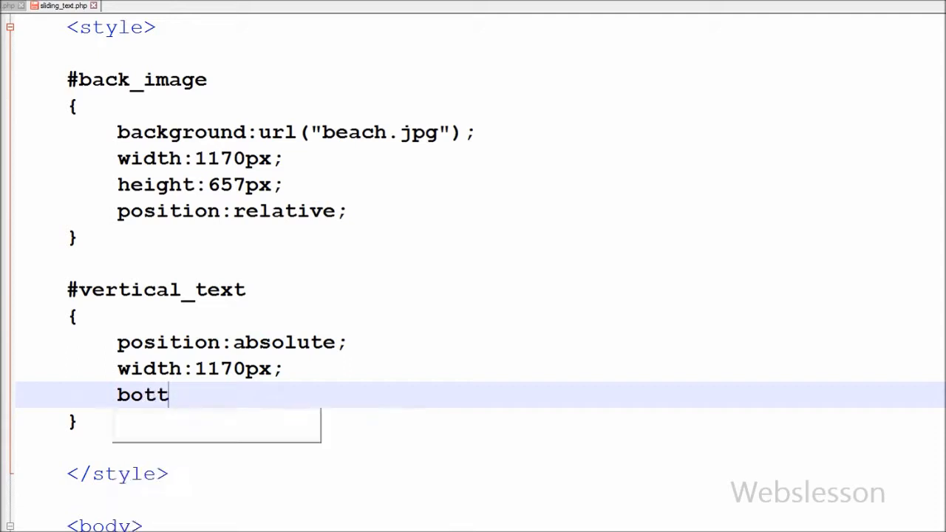
{"action": "type", "text": "om:0;"}
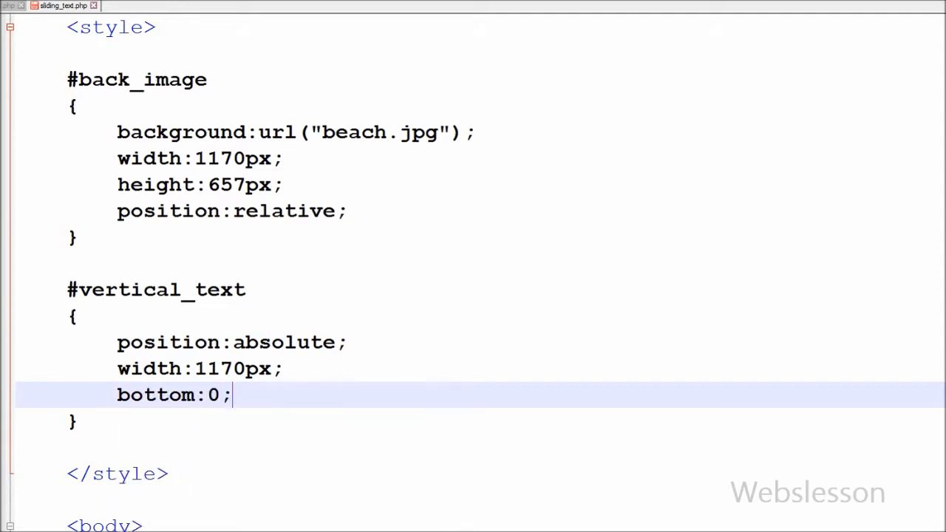
{"action": "double_click", "coordinate": [155, 395]}
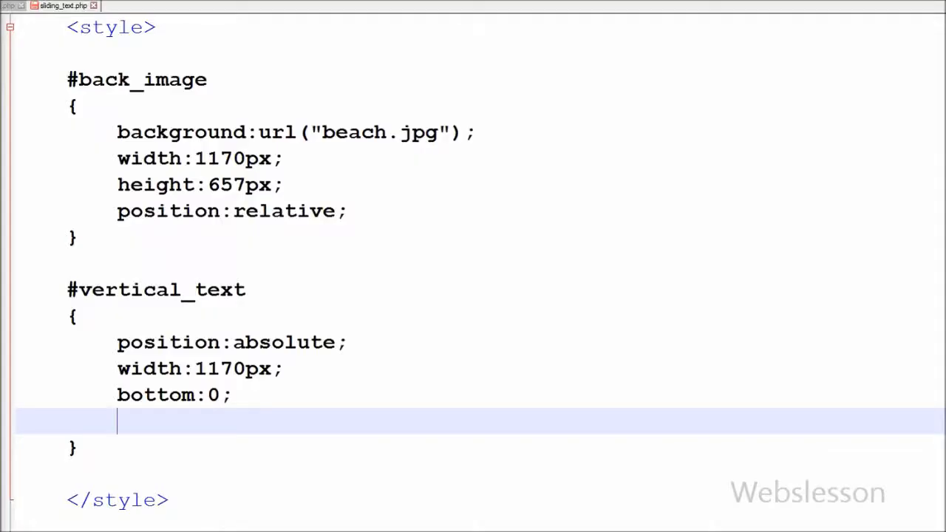
Add padding:30px 0 to #vertical_text and start a line for the next property.
{"action": "type", "text": "padding"}
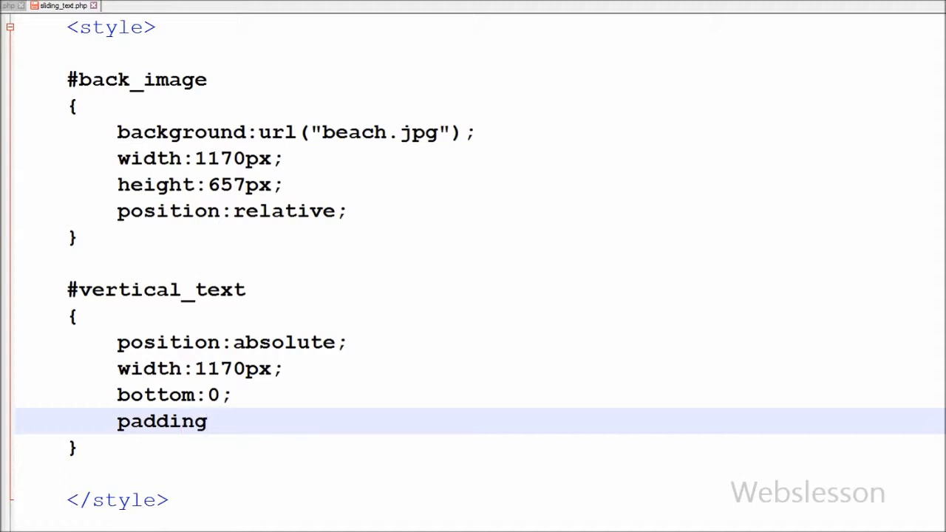
{"action": "type", "text": ":30px;"}
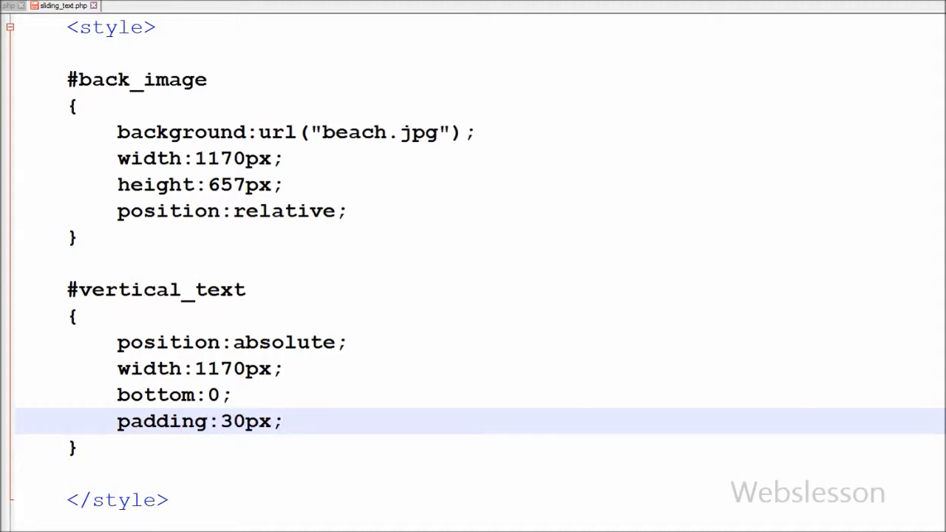
{"action": "type", "text": "0"}
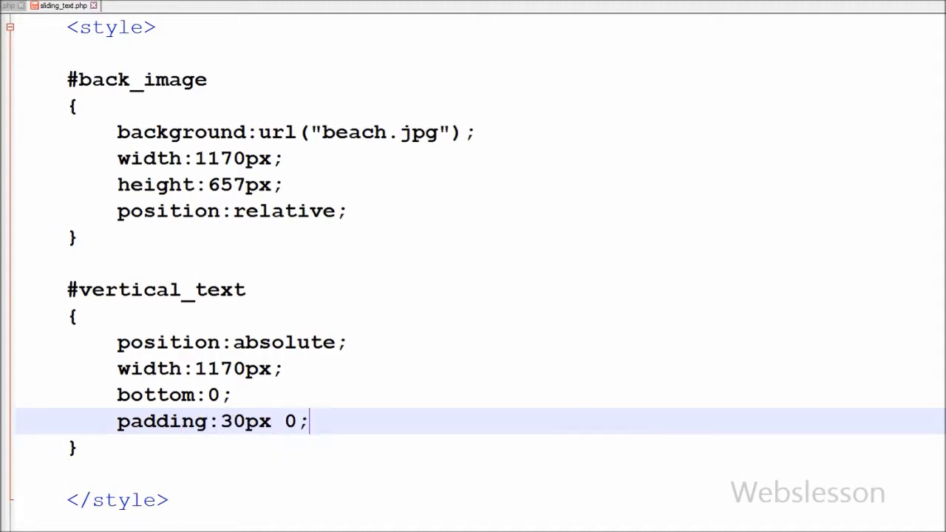
{"action": "double_click", "coordinate": [161, 421]}
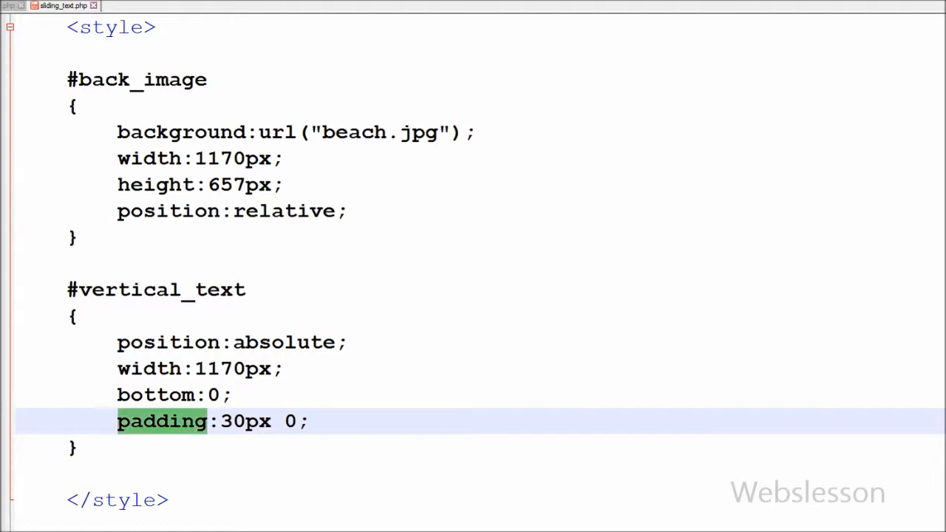
{"action": "double_click", "coordinate": [246, 421]}
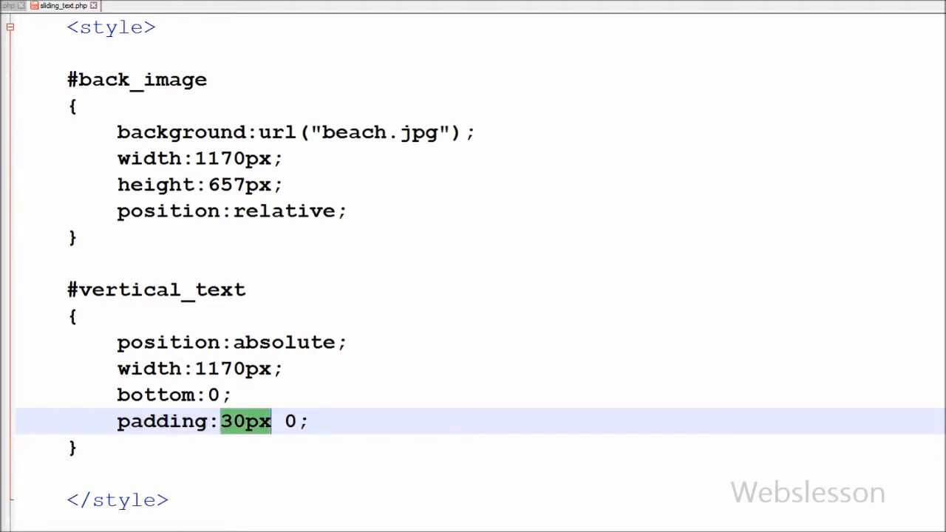
{"action": "key", "text": "Return"}
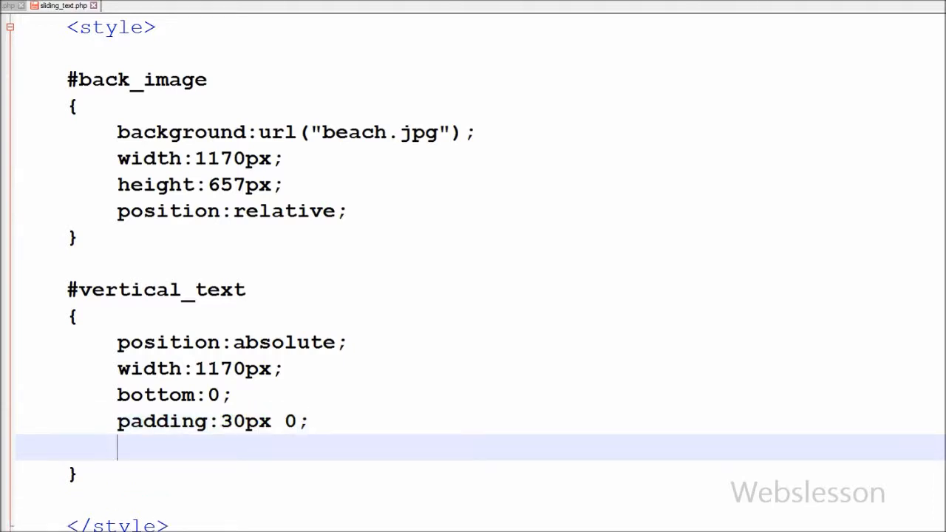
Set background-color:rgba(37, 34, 34, 0.6) on #vertical_text for a semi-transparent dark backdrop.
{"action": "type", "text": "background-color:"}
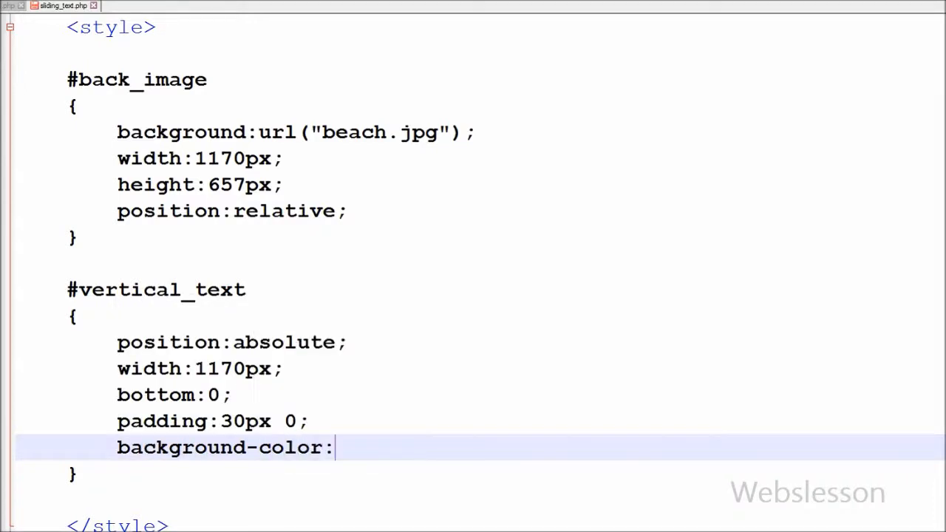
{"action": "type", "text": "rgba()"}
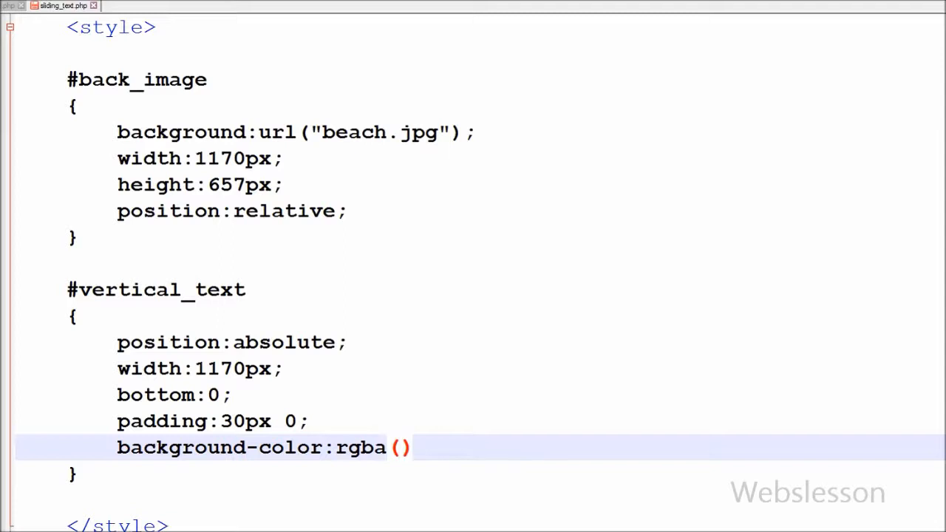
{"action": "type", "text": "37, 34,"}
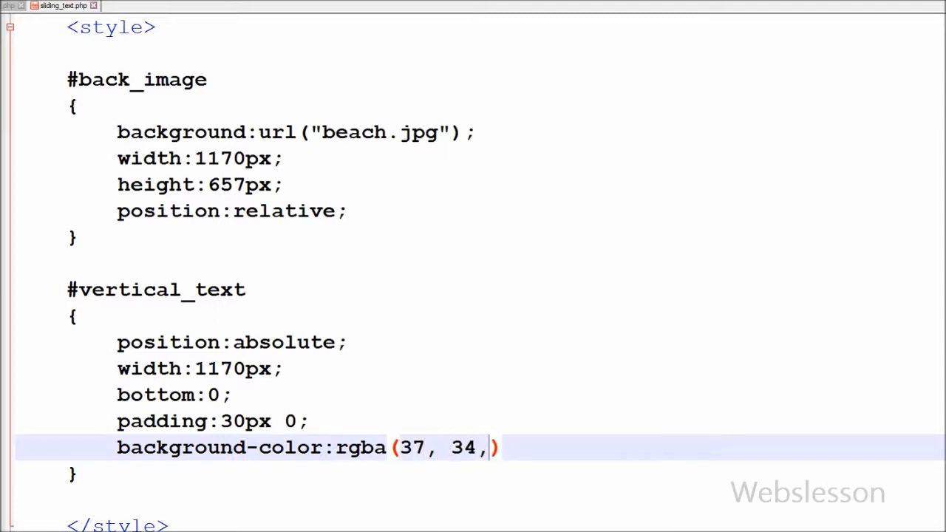
{"action": "type", "text": "34,"}
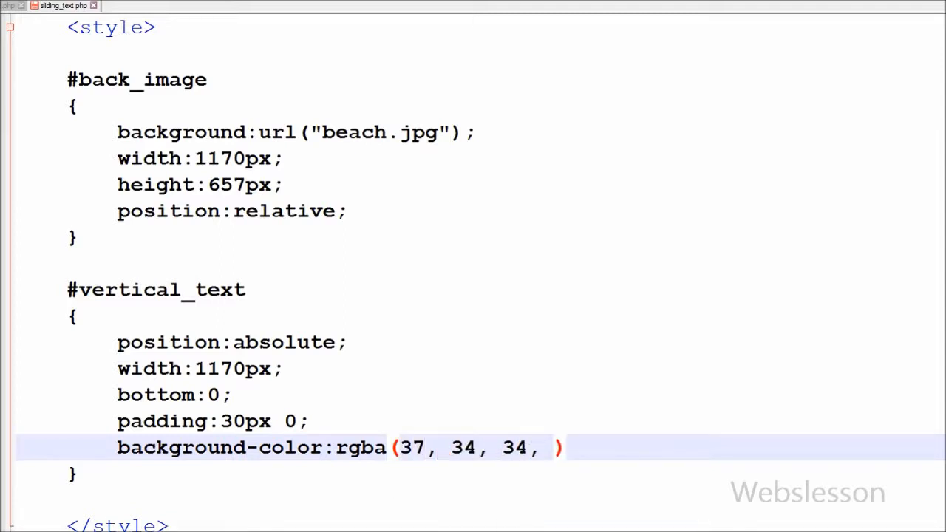
{"action": "type", "text": "0.6);"}
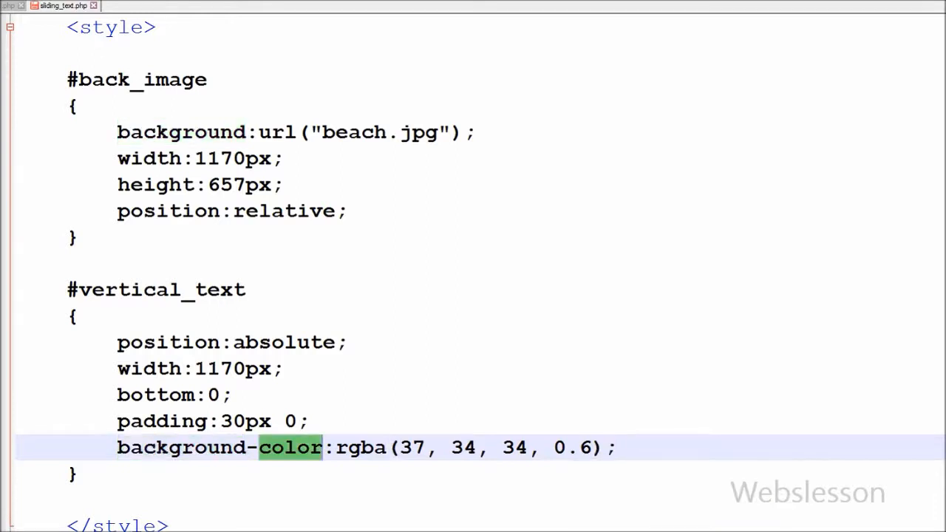
{"action": "double_click", "coordinate": [361, 446]}
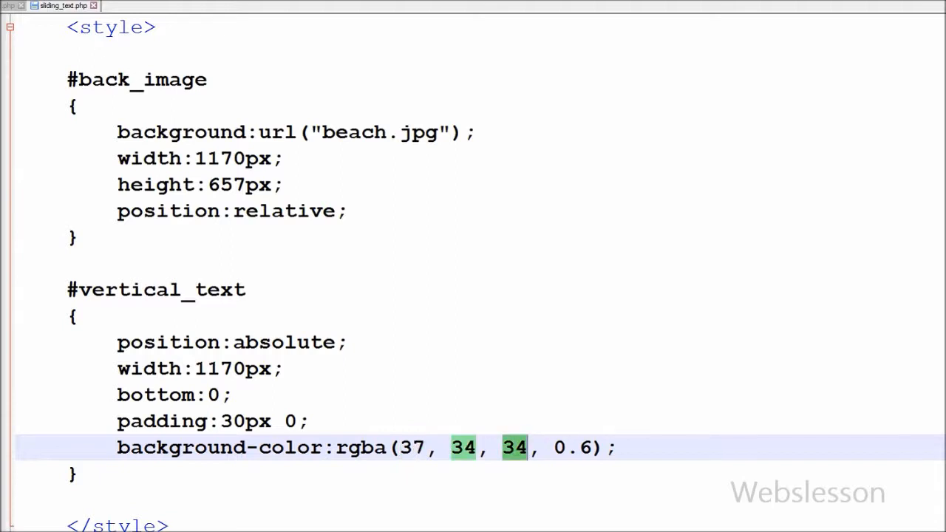
{"action": "double_click", "coordinate": [360, 446]}
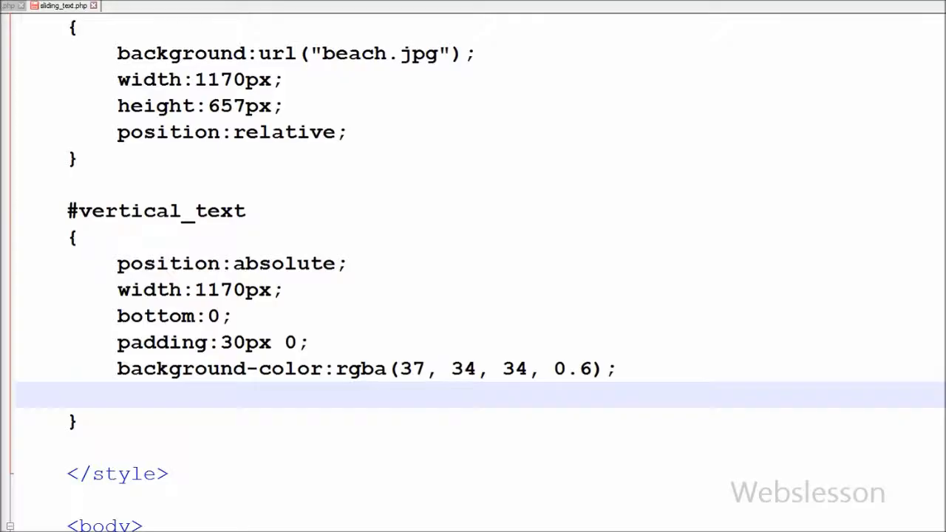
Add font-size:36px and text-transform:uppercase to the caption rule.
{"action": "type", "text": "font-"}
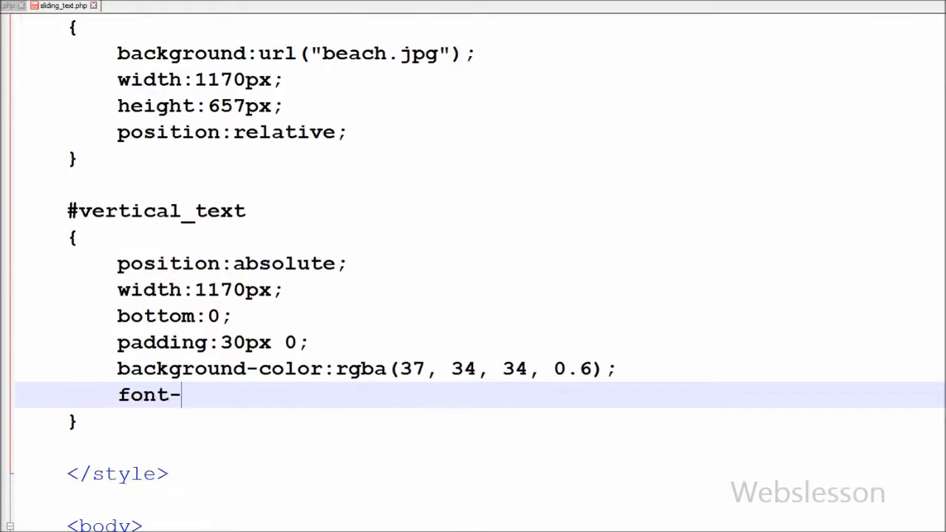
{"action": "type", "text": "size:36"}
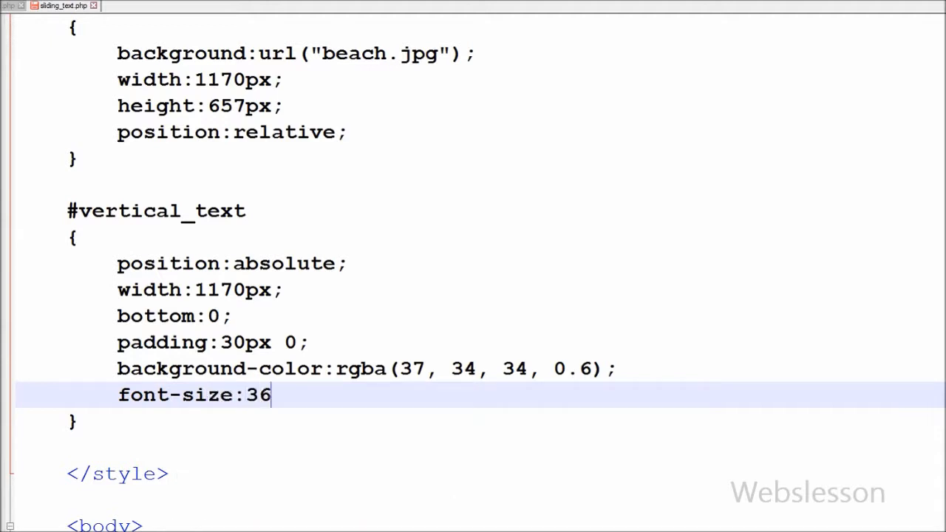
{"action": "type", "text": "px;"}
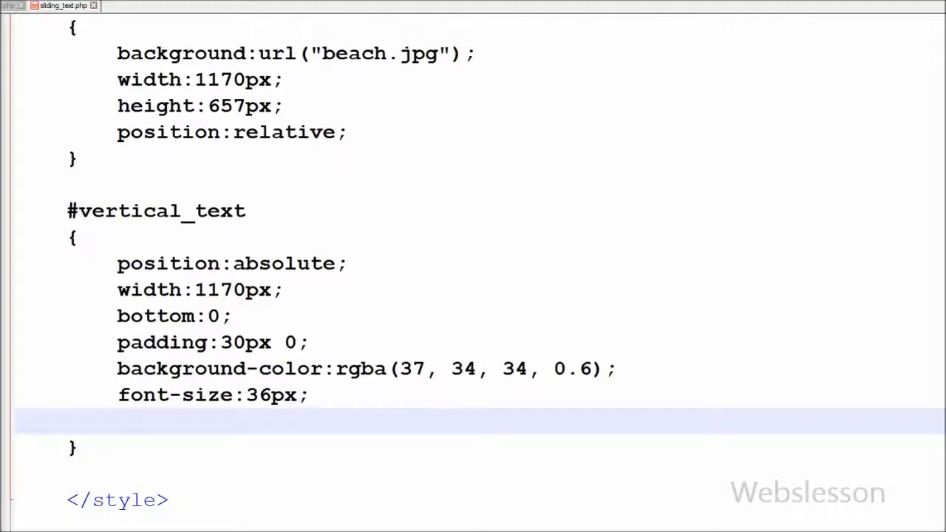
{"action": "type", "text": "text-transf"}
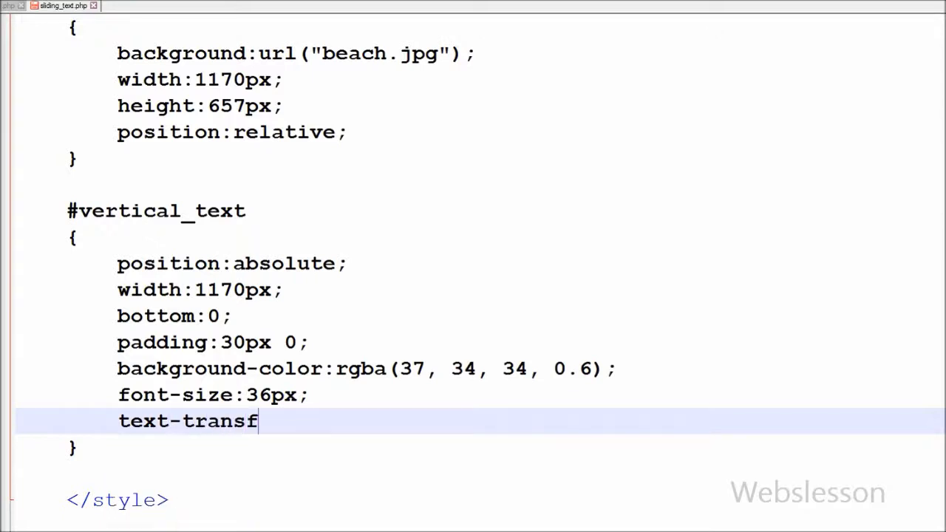
{"action": "type", "text": "orm:upe"}
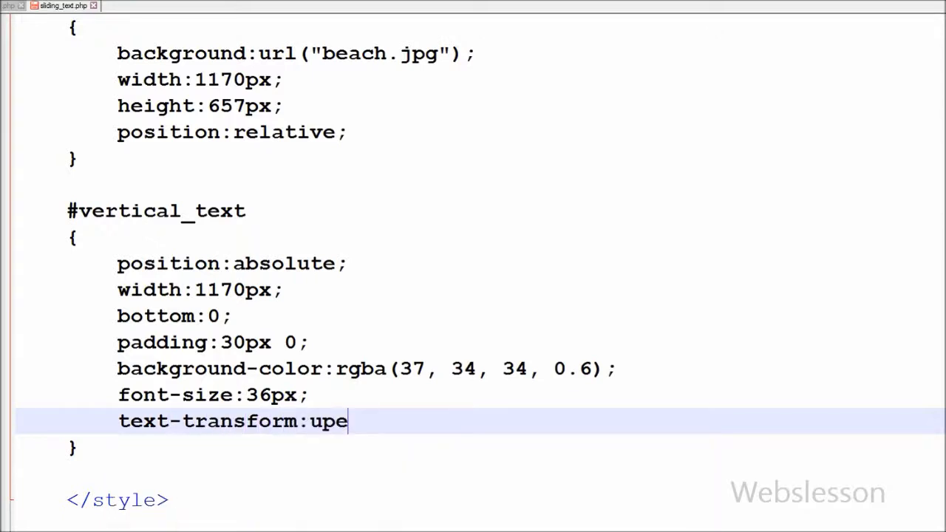
{"action": "type", "text": "er"}
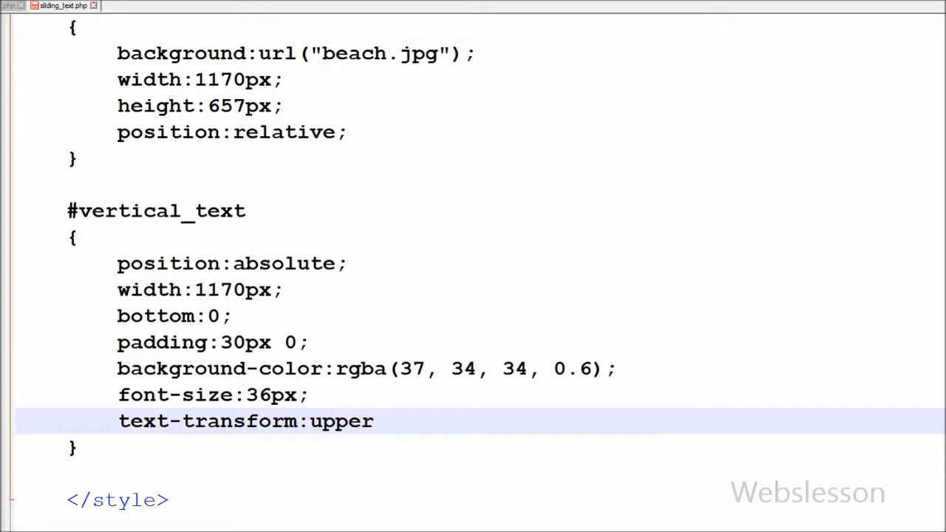
{"action": "type", "text": "case;"}
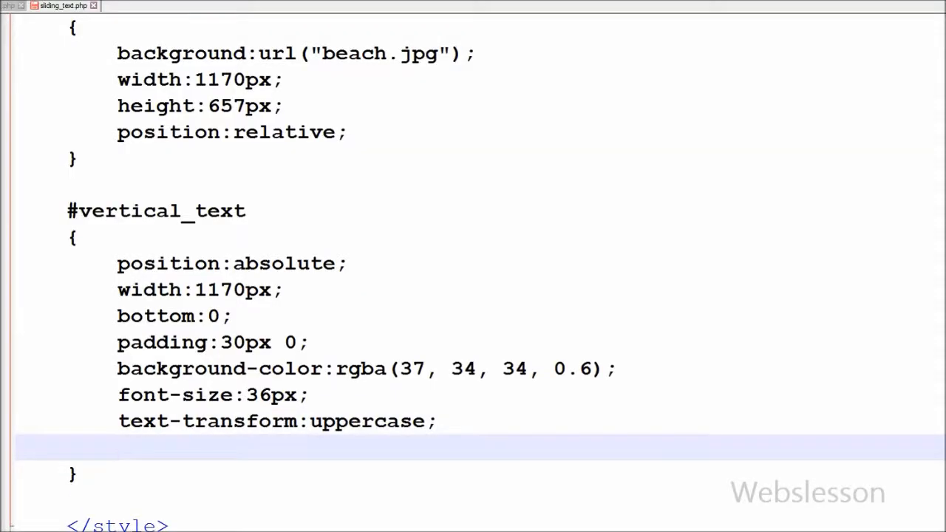
Make the caption white (#fff) and text-align:center, then return to the stylesheet after previewing.
{"action": "type", "text": "color:#"}
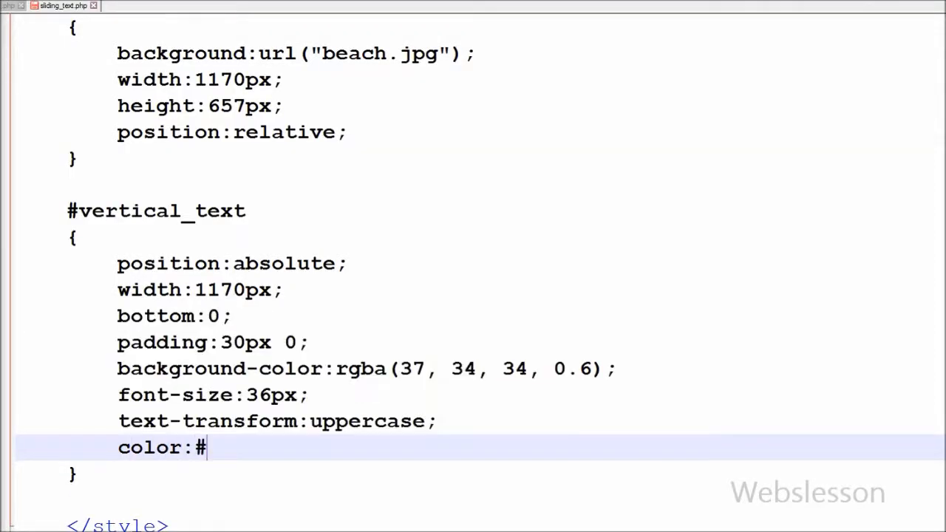
{"action": "type", "text": "fff;"}
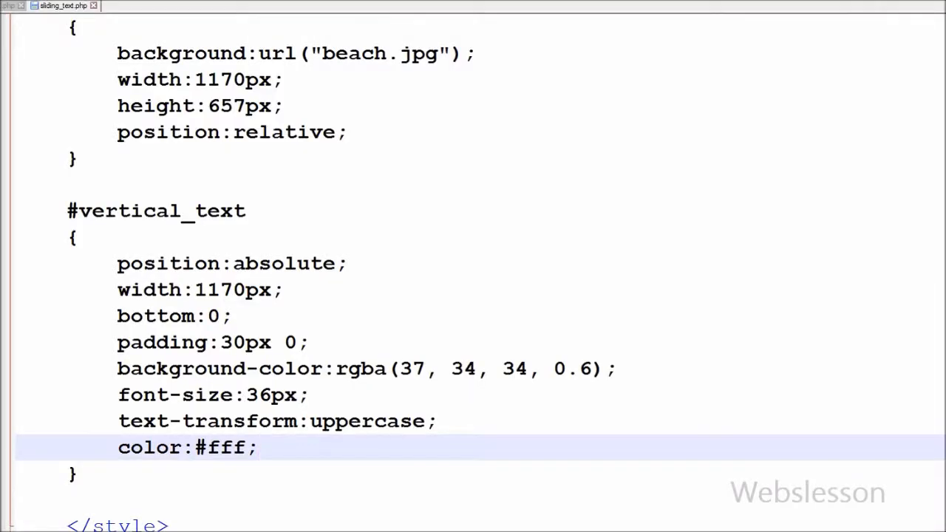
{"action": "type", "text": "text-align=\""}
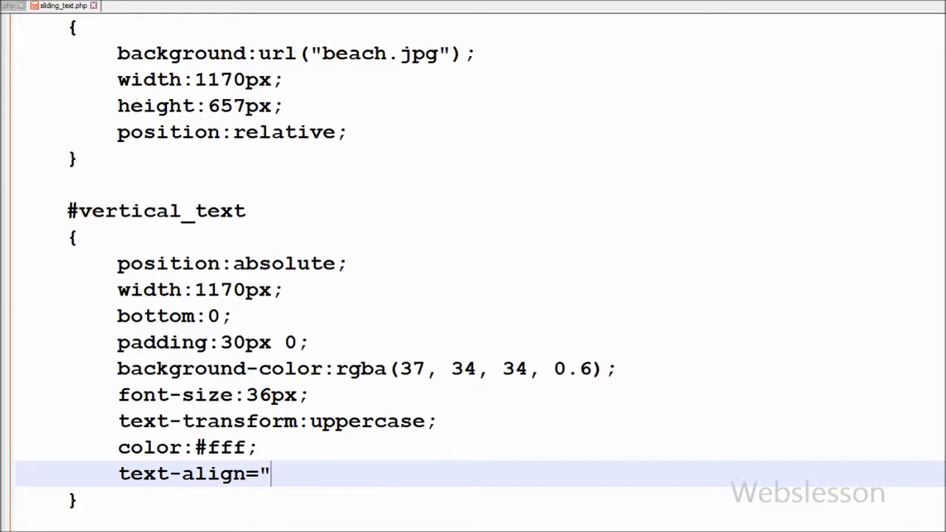
{"action": "type", "text": ":center"}
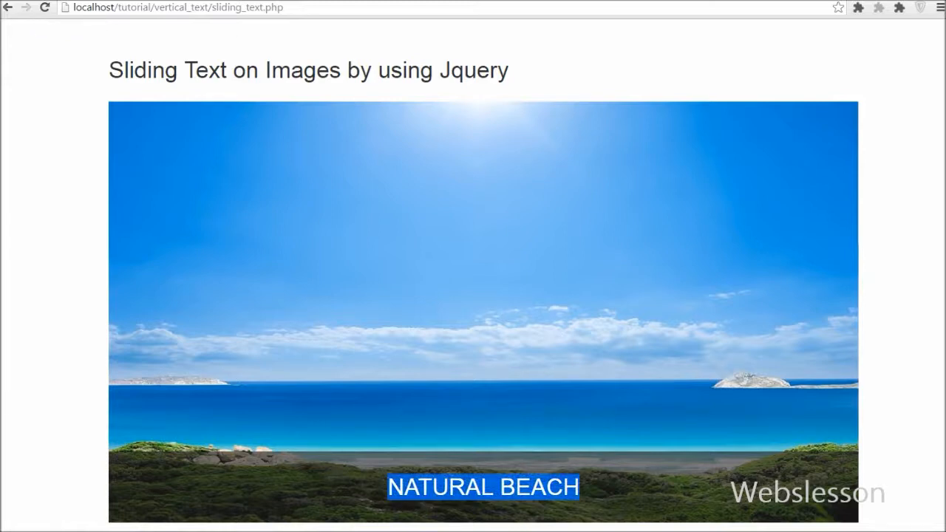
{"action": "left_click", "coordinate": [59, 5]}
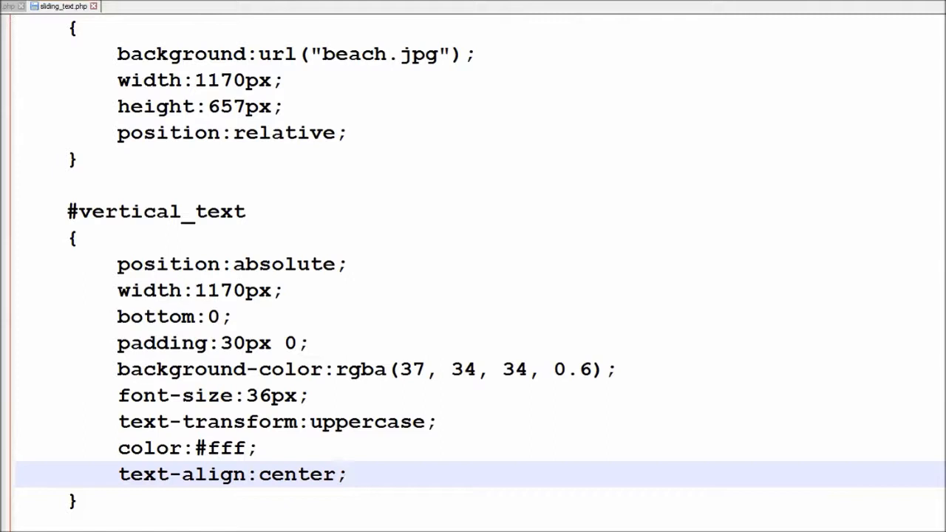
Add display:none to #vertical_text so the caption is hidden by default.
{"action": "key", "text": "Return"}
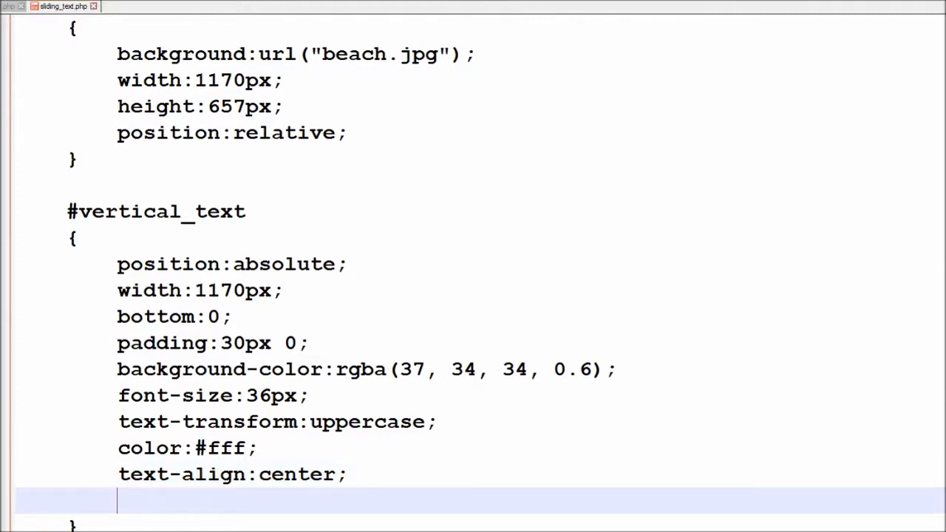
{"action": "type", "text": "diplay"}
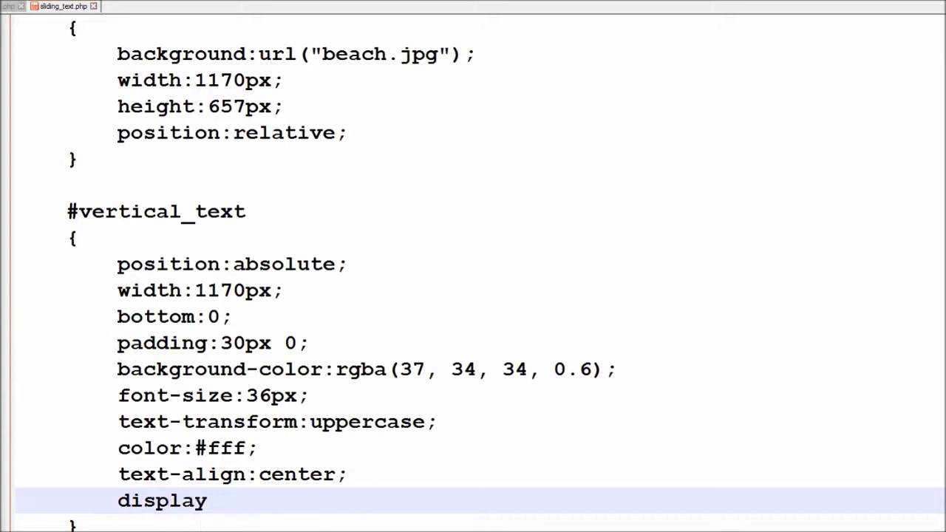
{"action": "type", "text": ":none"}
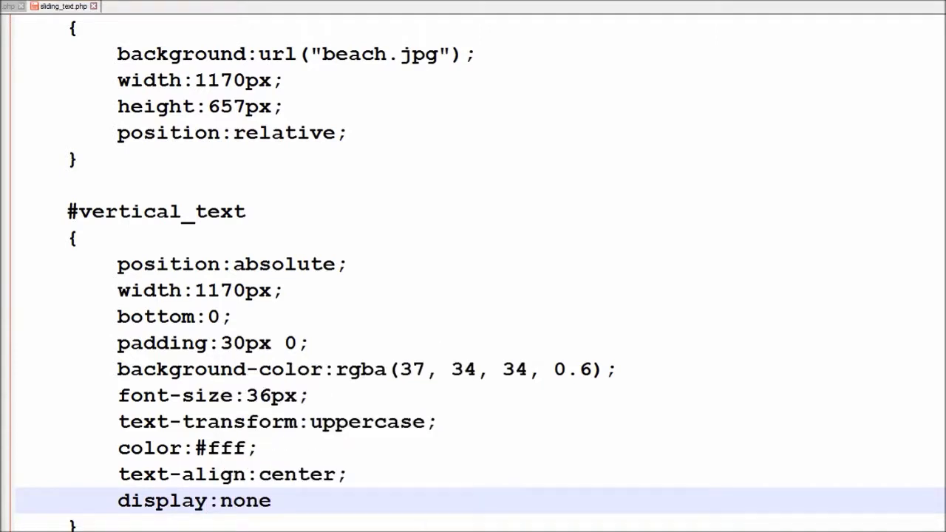
{"action": "type", "text": ";"}
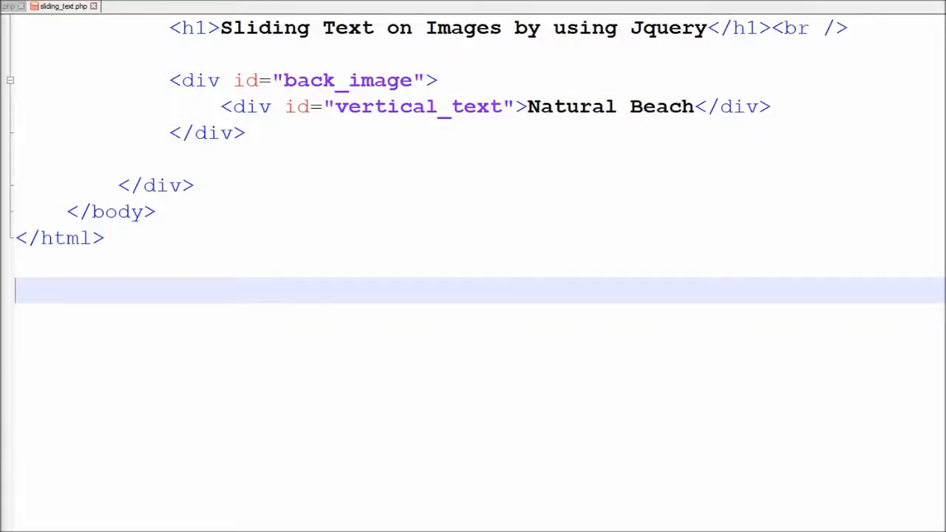
Add a <script></script> block after the closing html tag.
{"action": "type", "text": "<script"}
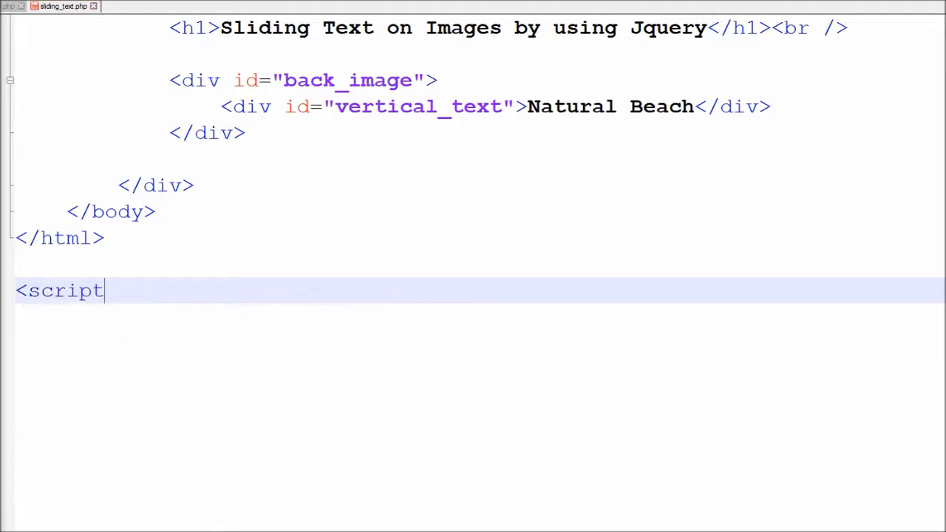
{"action": "type", "text": ">"}
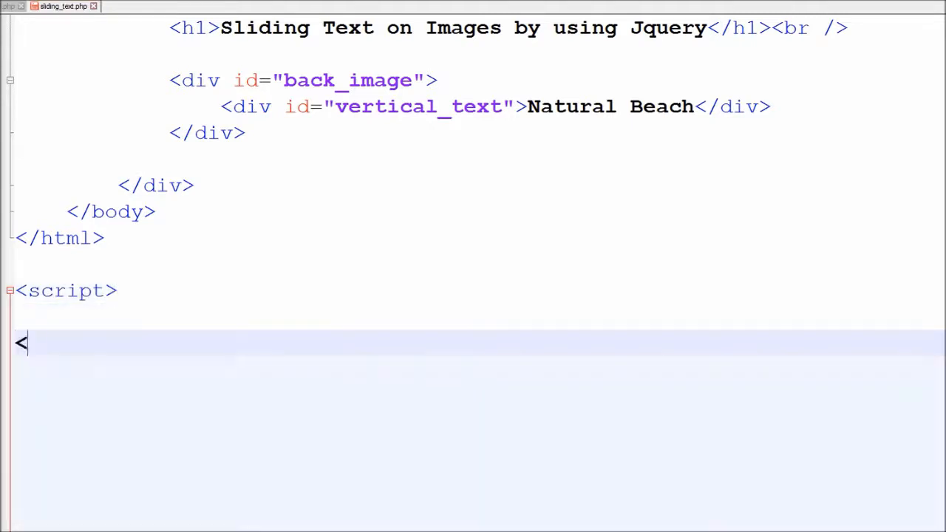
{"action": "type", "text": "/scandir"}
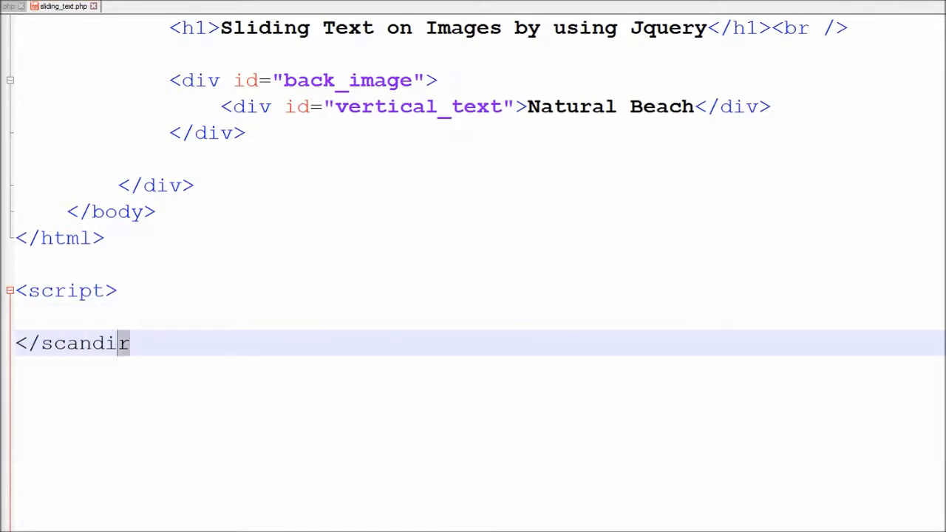
{"action": "type", "text": "script>"}
{"action": "left_click", "coordinate": [473, 316]}
{"action": "type", "text": "$"}
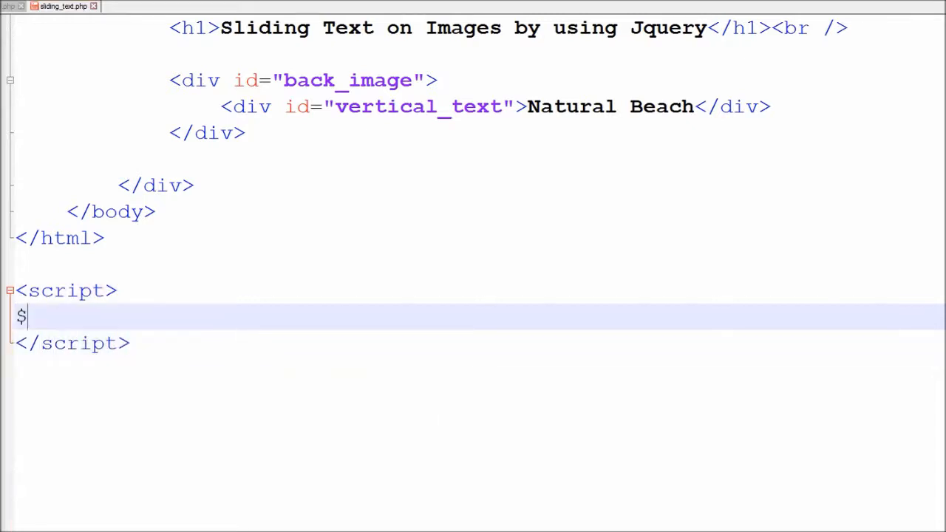
Write an empty $(document).ready(function(){ }); handler inside the script block.
{"action": "type", "text": "(document)"}
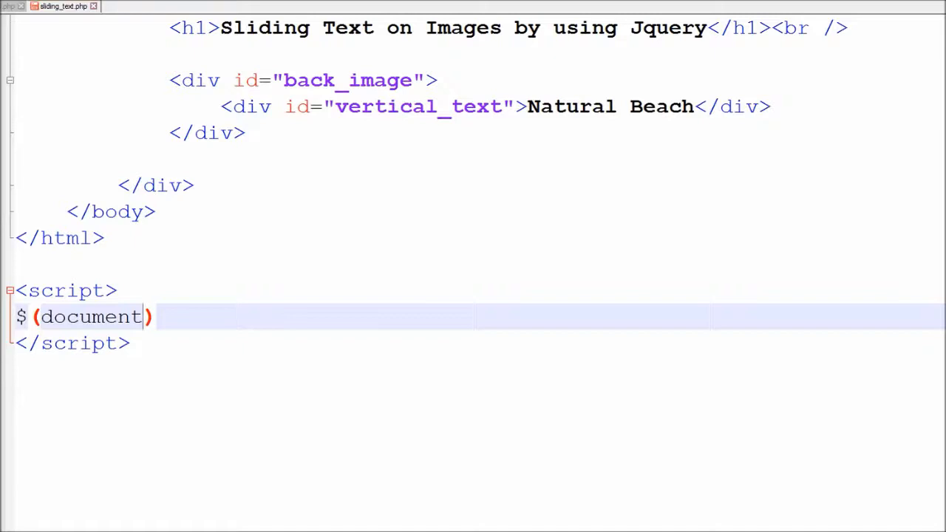
{"action": "type", "text": ".ready(f"}
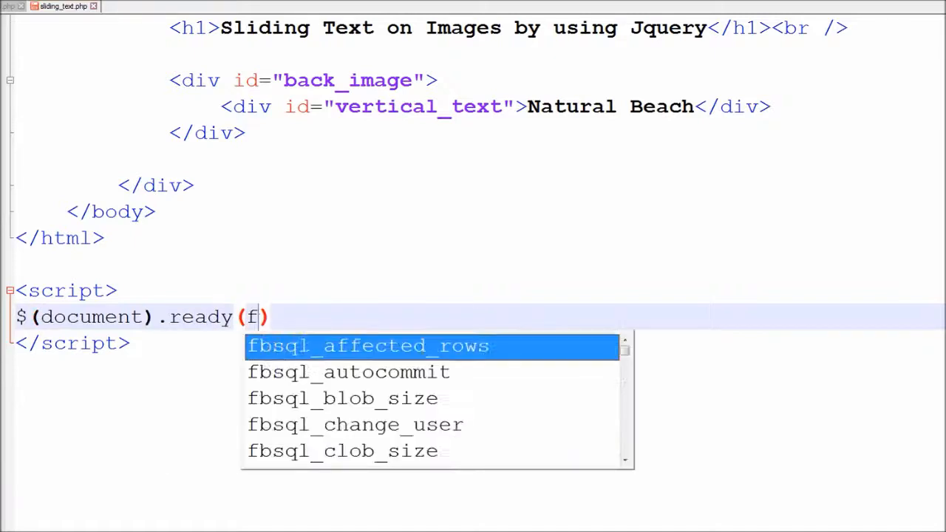
{"action": "type", "text": "unction()"}
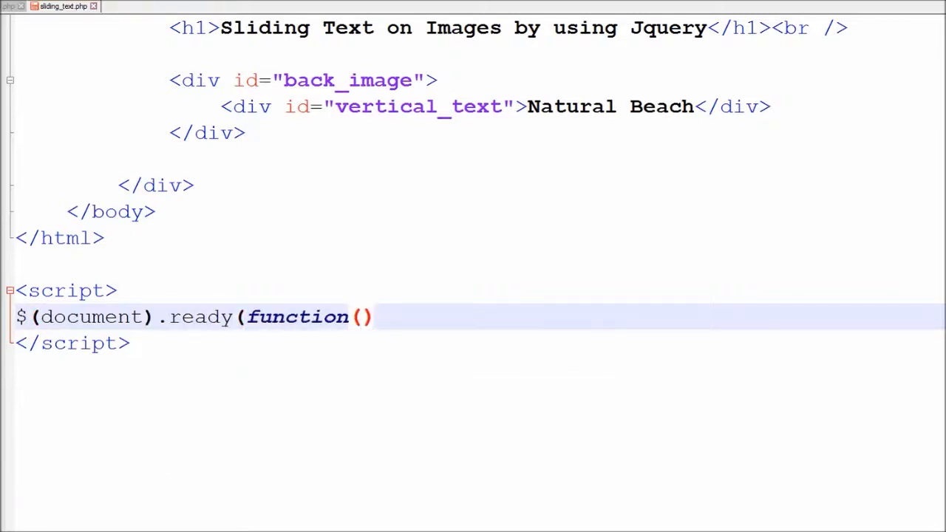
{"action": "type", "text": "{"}
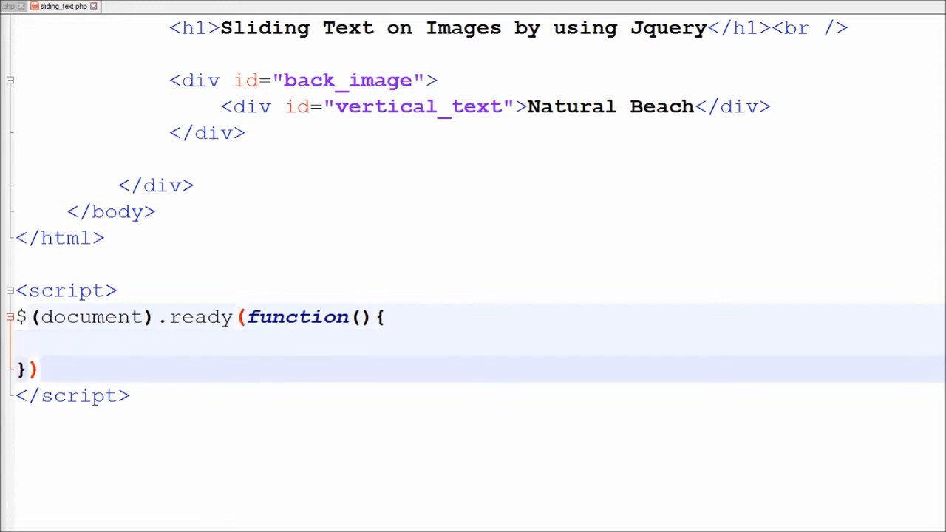
{"action": "type", "text": ";"}
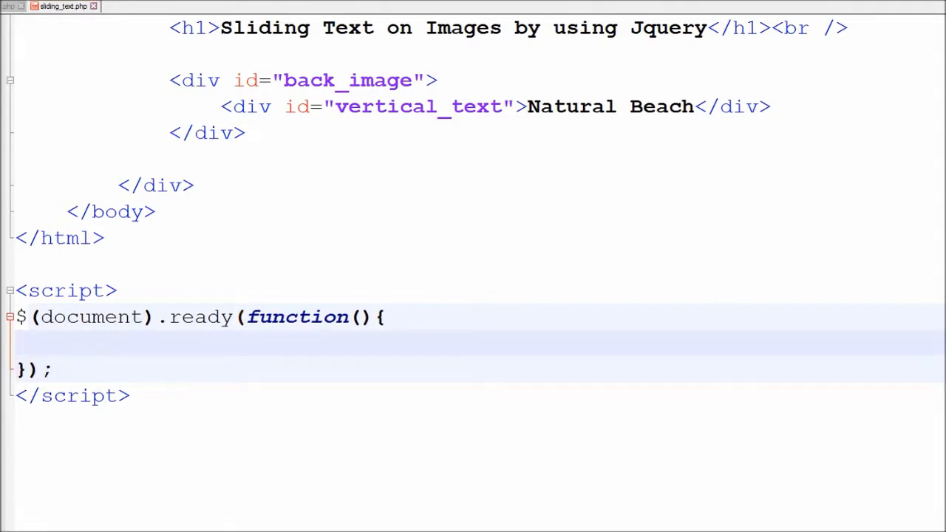
Write an empty $('#back_image').hover(function(){ }); handler and confirm back_image matches the div id.
{"action": "type", "text": "$()"}
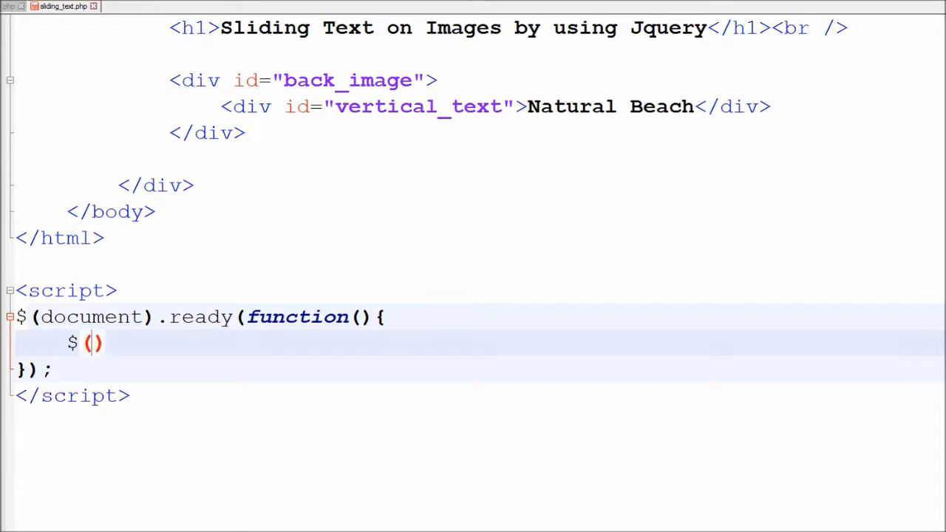
{"action": "type", "text": "'#back_image'"}
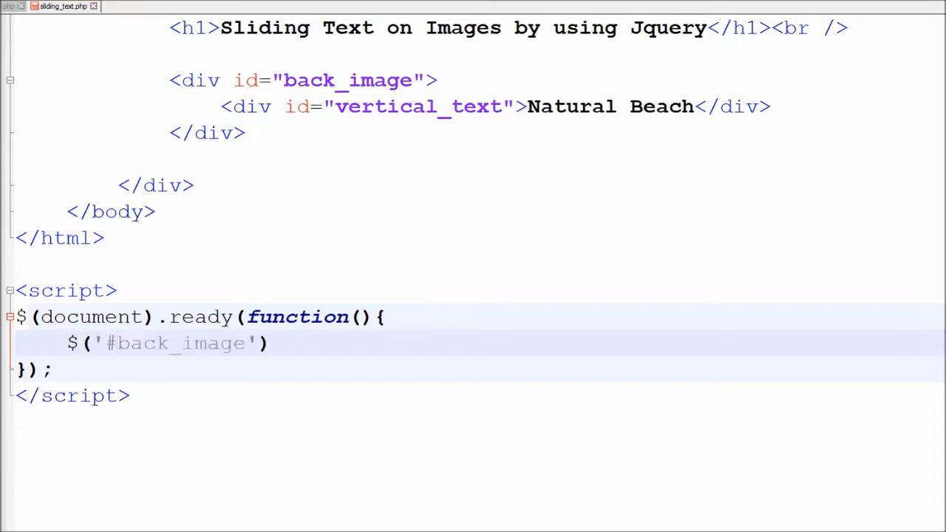
{"action": "type", "text": "."}
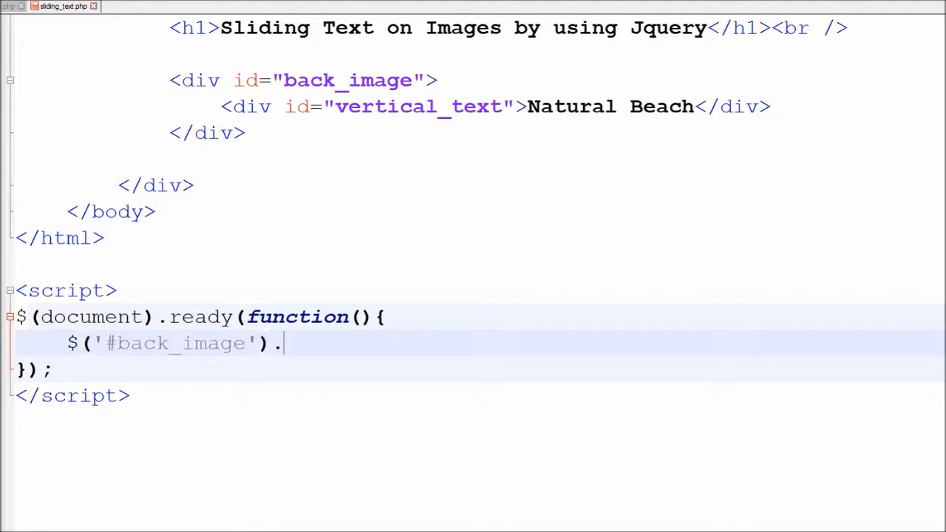
{"action": "type", "text": "hover(function(){"}
{"action": "type", "text": "})"}
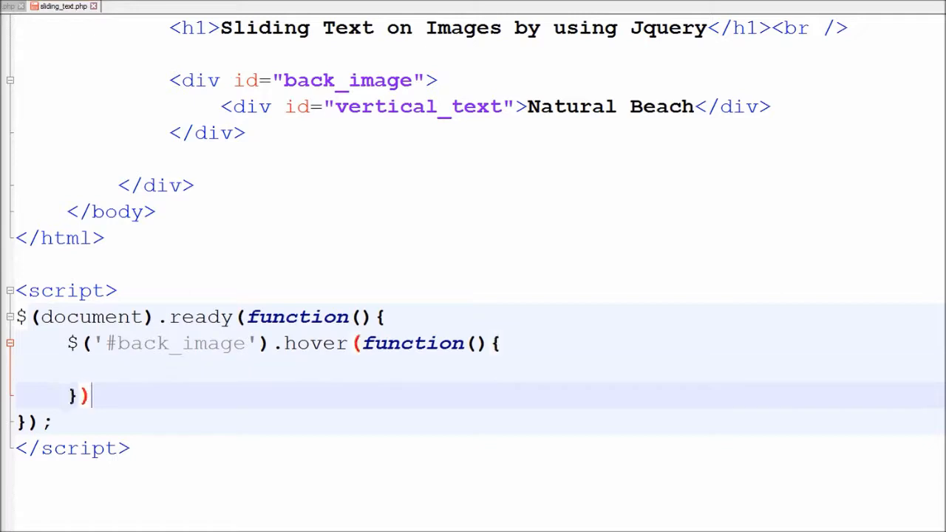
{"action": "type", "text": ";"}
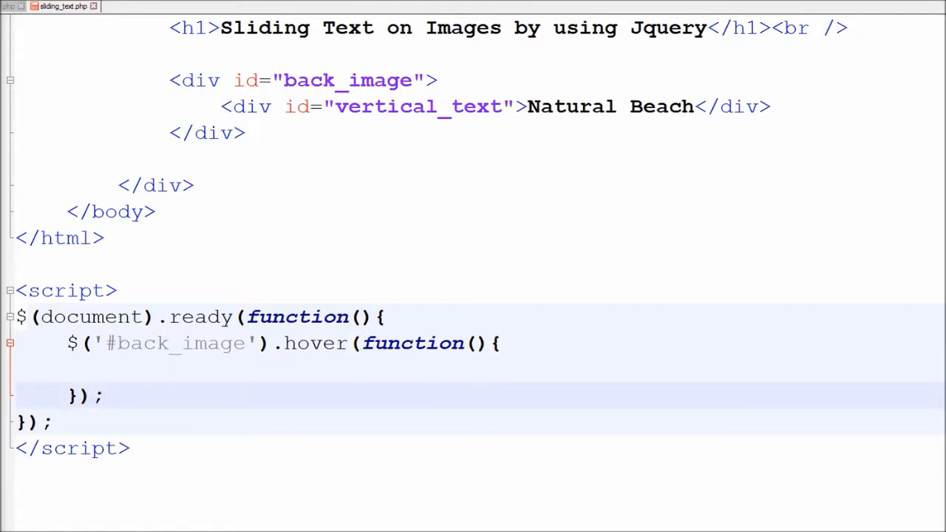
{"action": "double_click", "coordinate": [177, 343]}
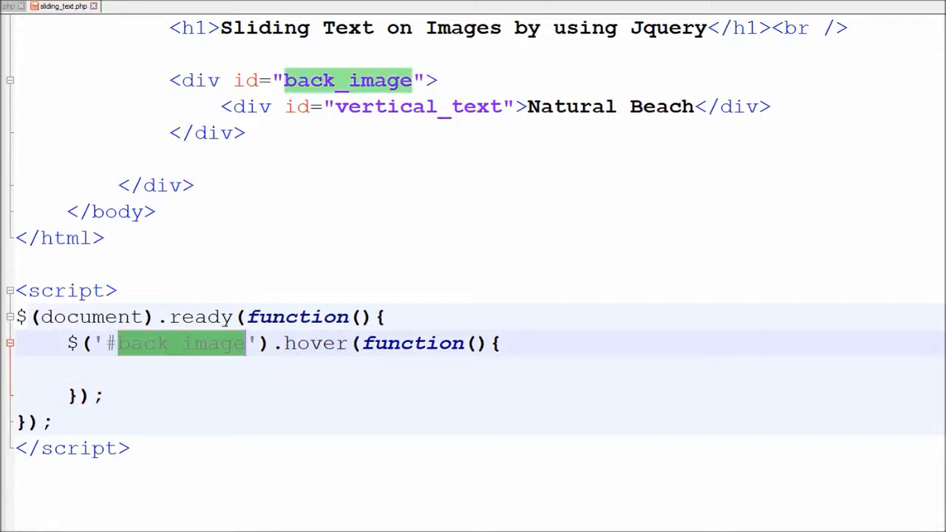
Fill the hover body with $('#vertical_text').slideToggle('slow'); and confirm vertical_text matches the caption id.
{"action": "left_click", "coordinate": [115, 369]}
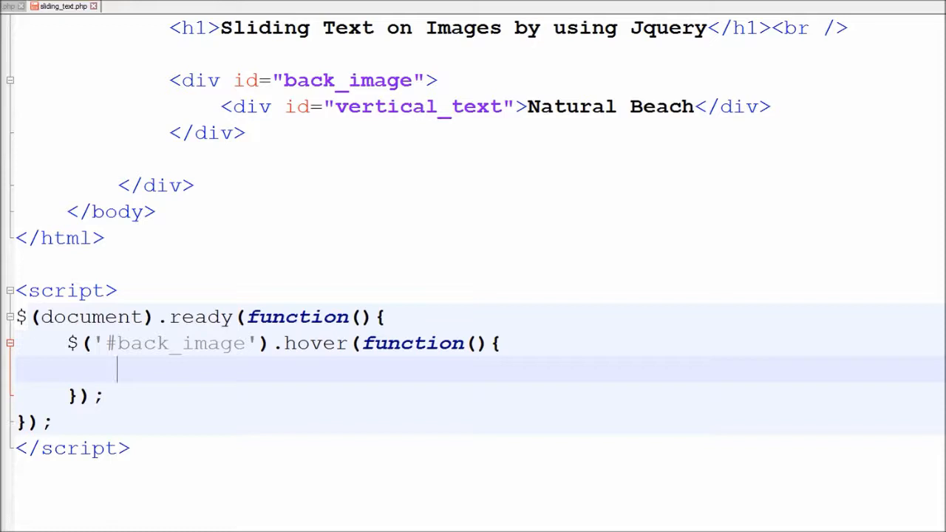
{"action": "type", "text": "$('')"}
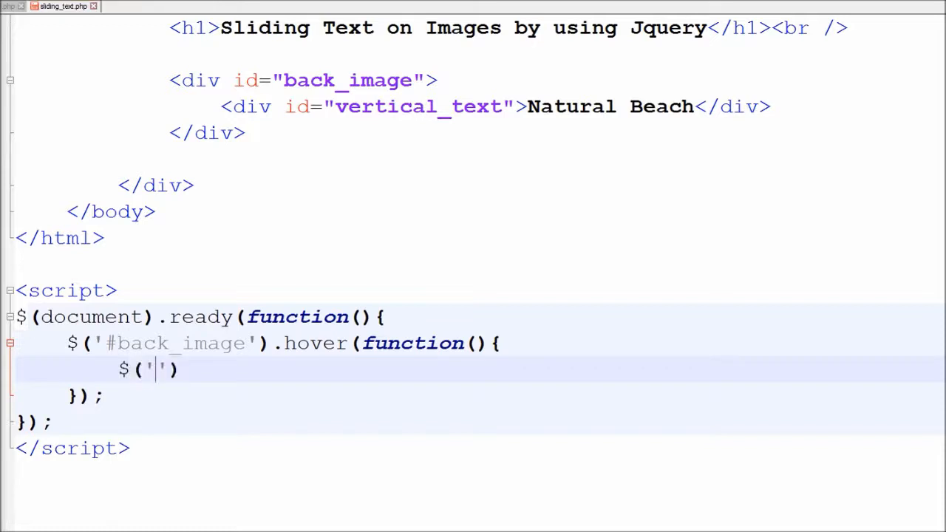
{"action": "type", "text": "#vertical_text"}
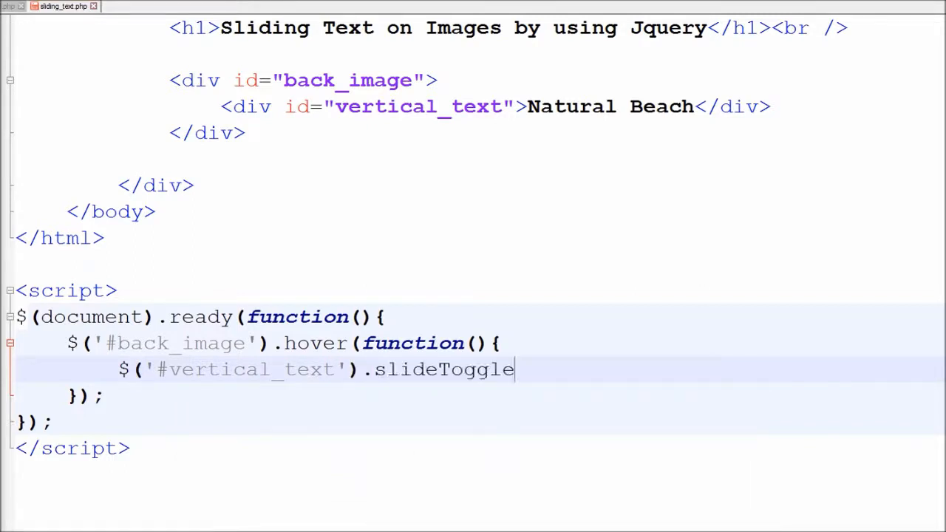
{"action": "type", "text": "('')"}
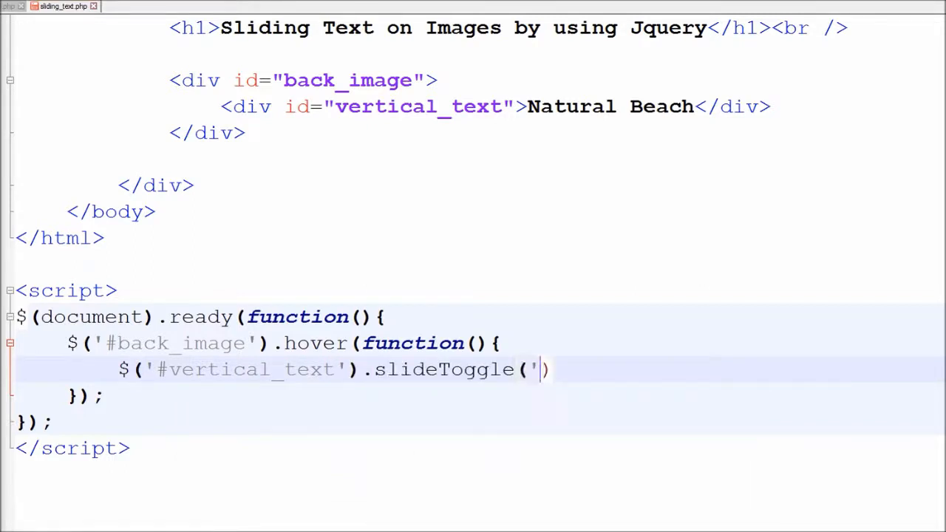
{"action": "type", "text": "slow"}
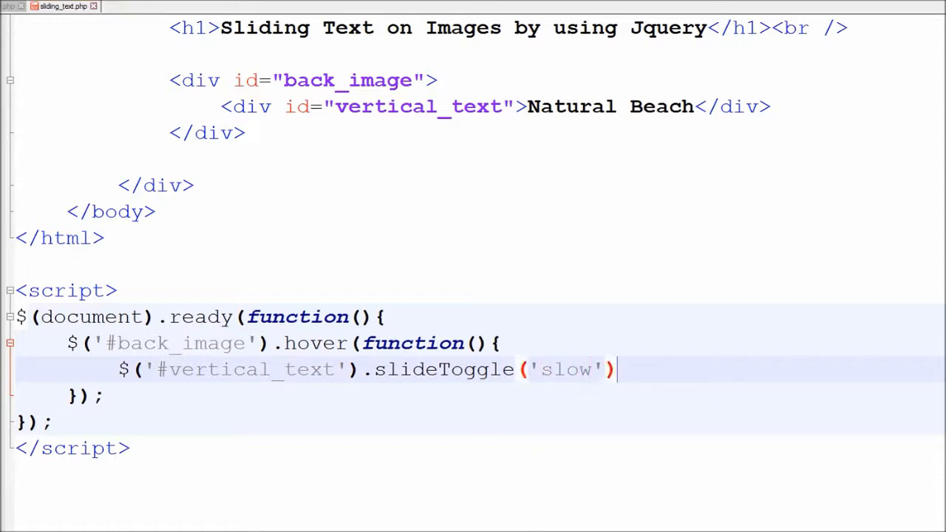
{"action": "double_click", "coordinate": [244, 369]}
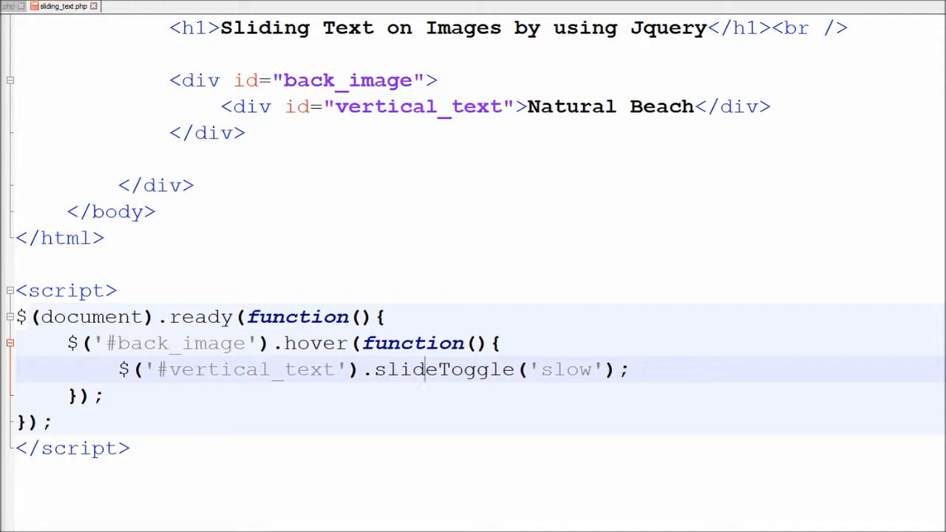
{"action": "double_click", "coordinate": [565, 369]}
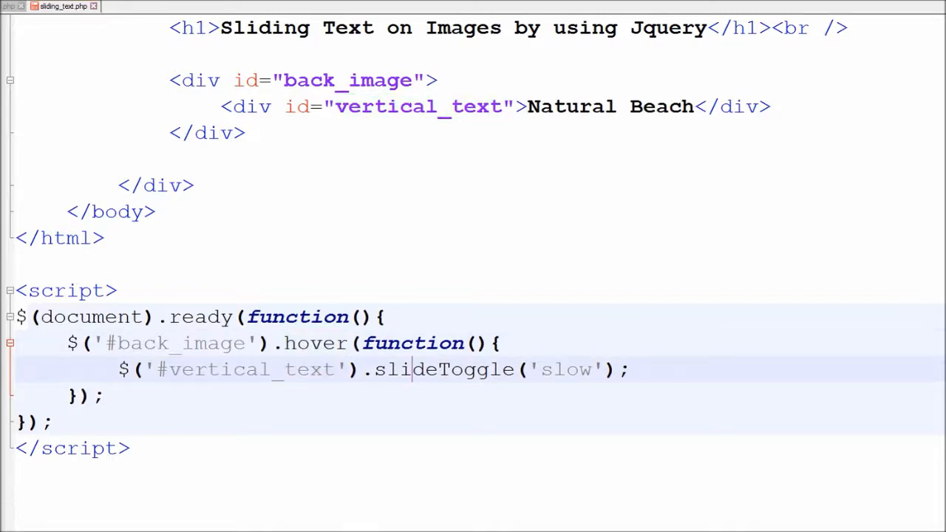
{"action": "double_click", "coordinate": [250, 369]}
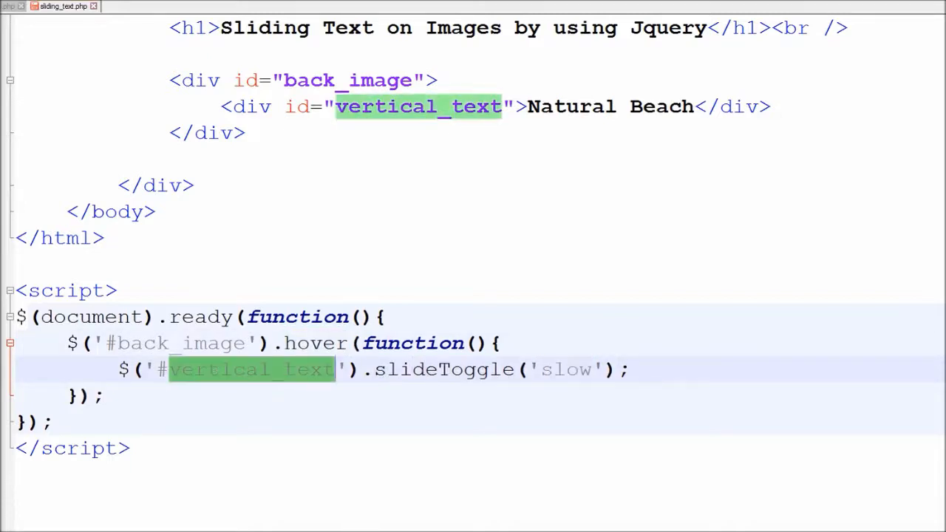